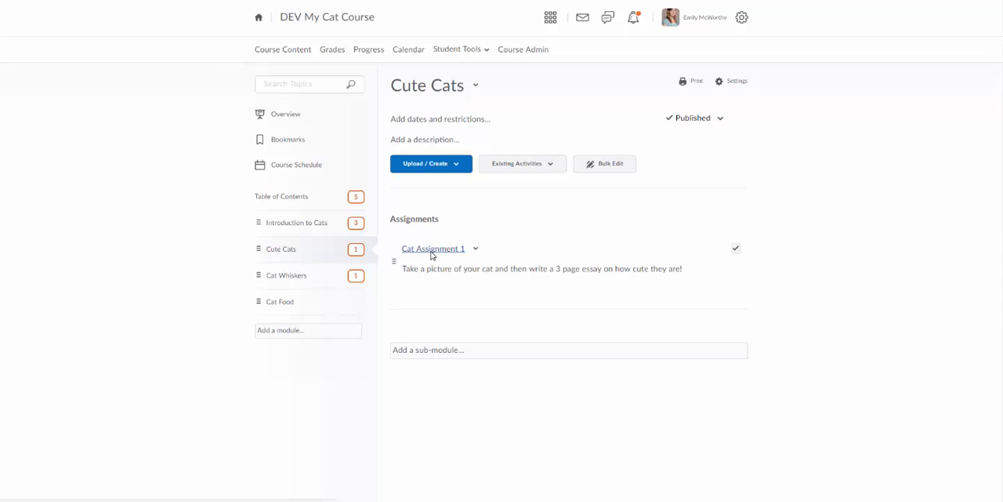
Step: Open Cat Assignment 1 and view its completion summary listing one submission
{"action": "left_click", "coordinate": [433, 248]}
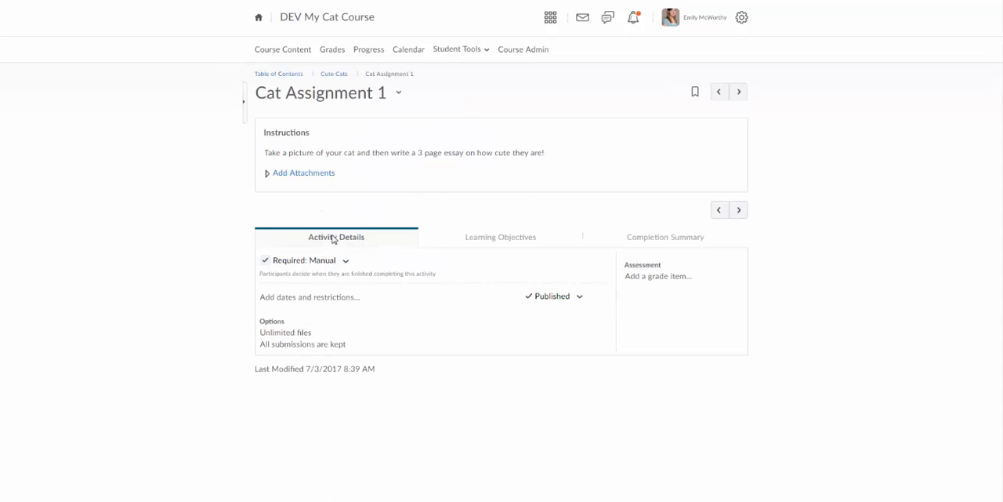
{"action": "mouse_move", "coordinate": [270, 343]}
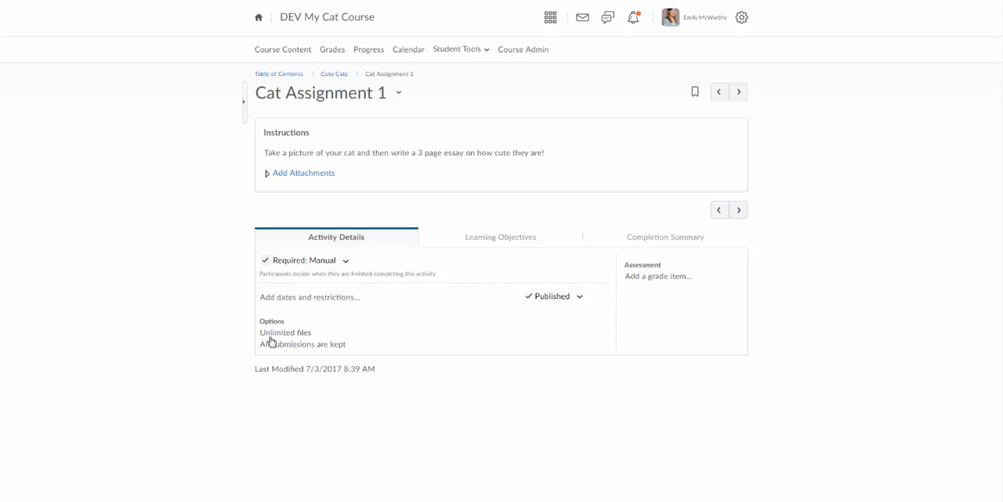
{"action": "mouse_move", "coordinate": [504, 244]}
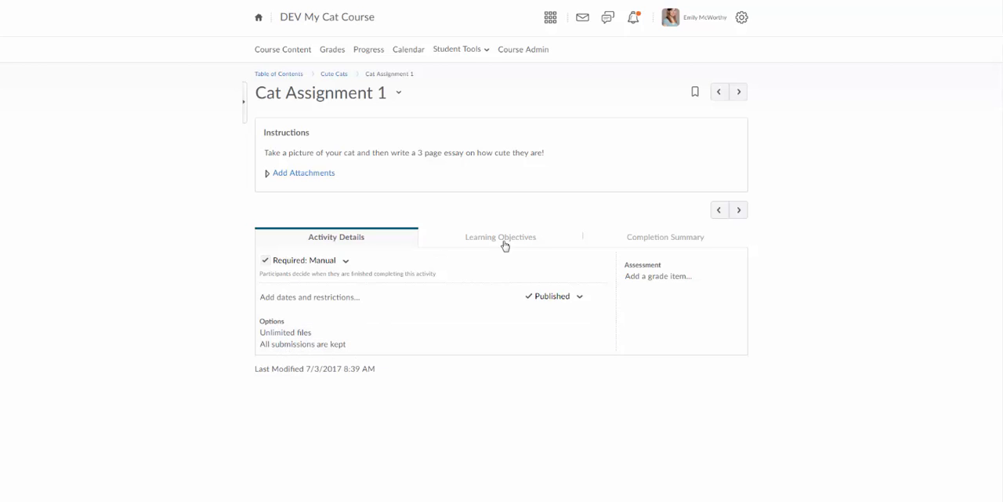
{"action": "mouse_move", "coordinate": [669, 241]}
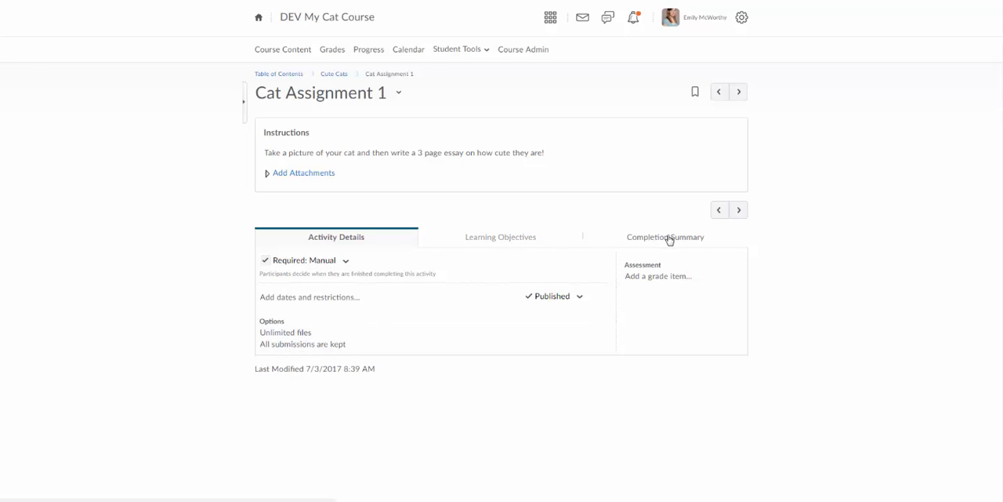
{"action": "left_click", "coordinate": [664, 237]}
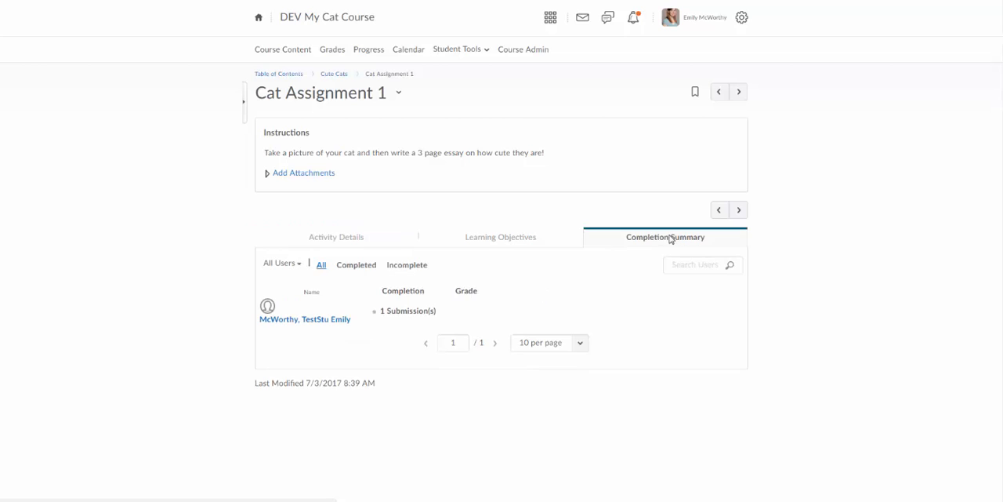
{"action": "mouse_move", "coordinate": [305, 319]}
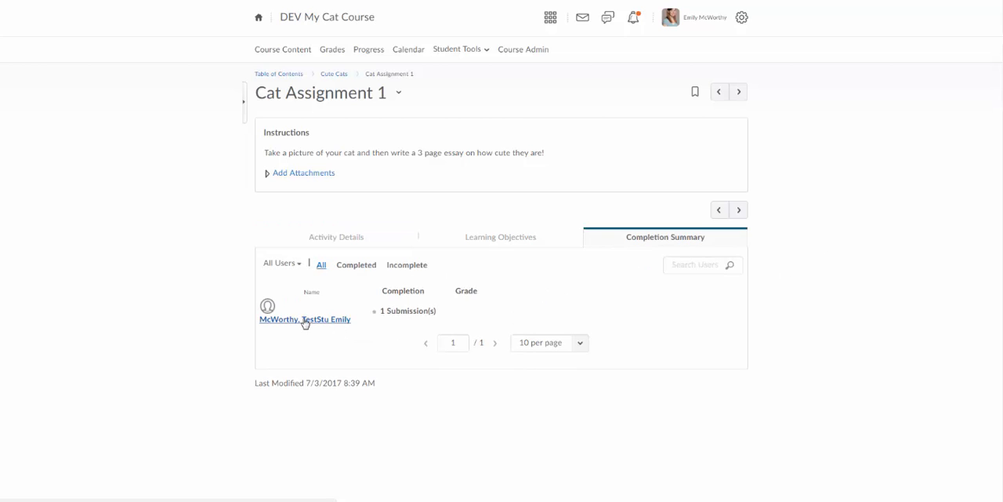
{"action": "mouse_move", "coordinate": [468, 304]}
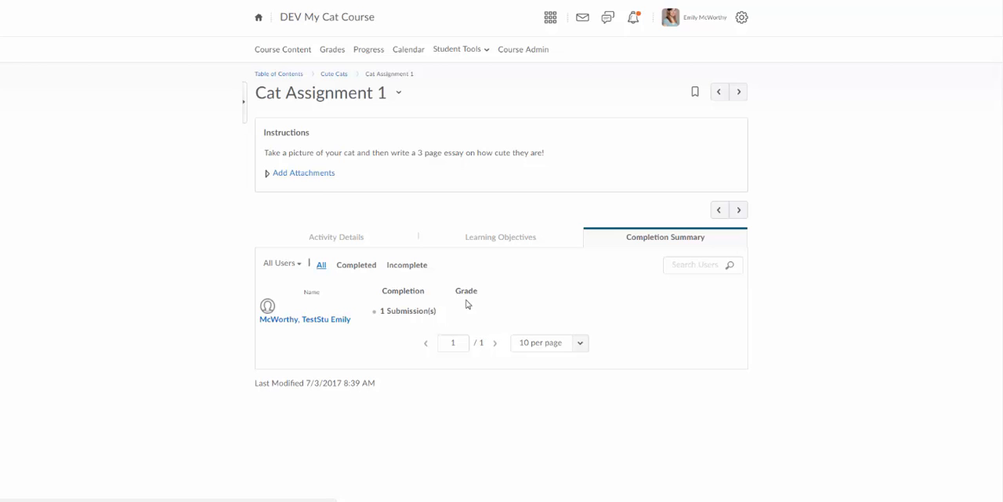
{"action": "mouse_move", "coordinate": [339, 326]}
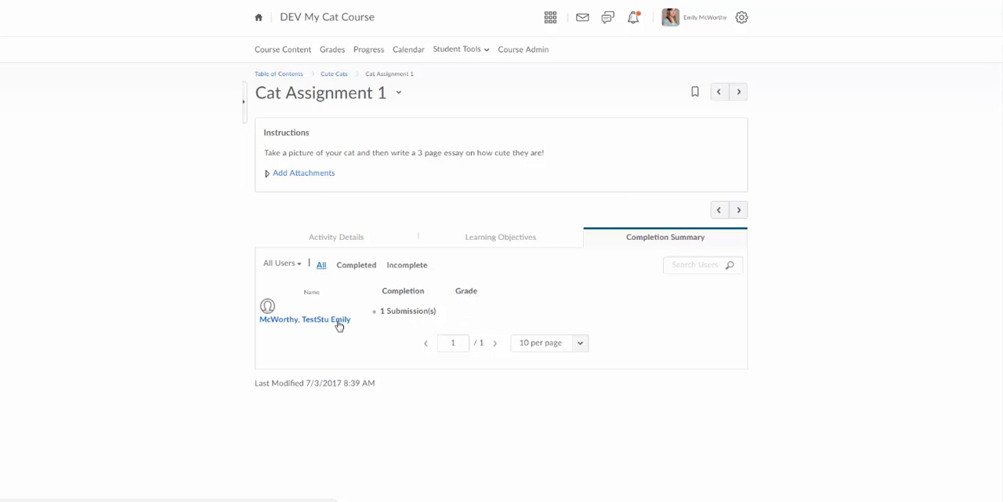
{"action": "mouse_move", "coordinate": [305, 319]}
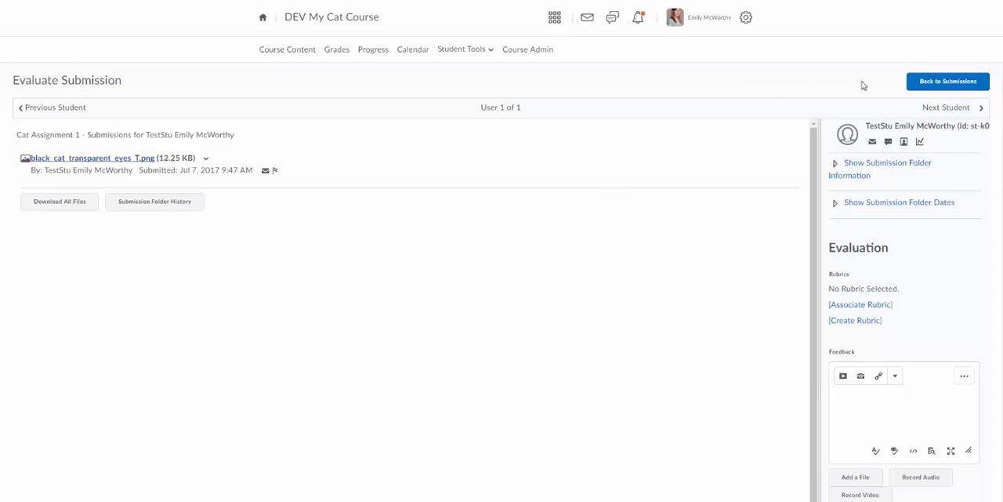
{"action": "mouse_move", "coordinate": [948, 81]}
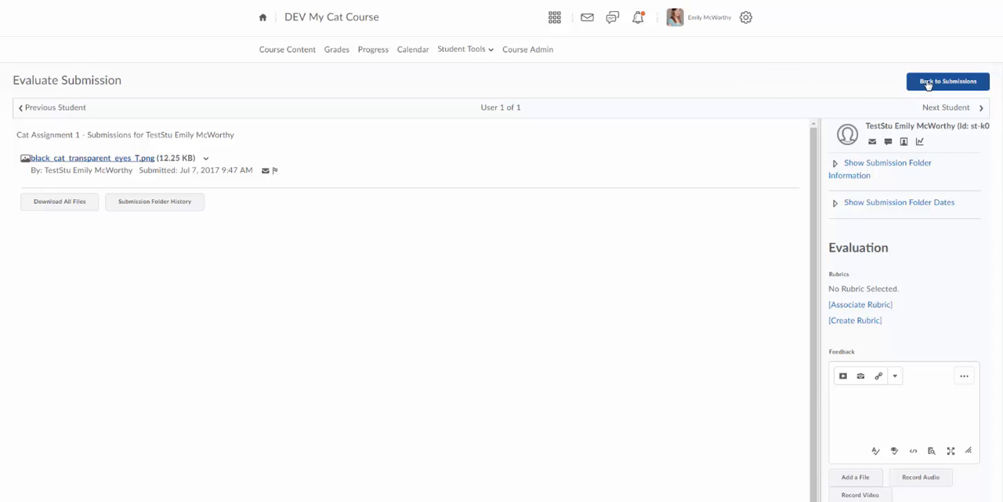
Step: Go back to the submissions and open Course Admin for DEV My Cat Course
{"action": "left_click", "coordinate": [948, 81]}
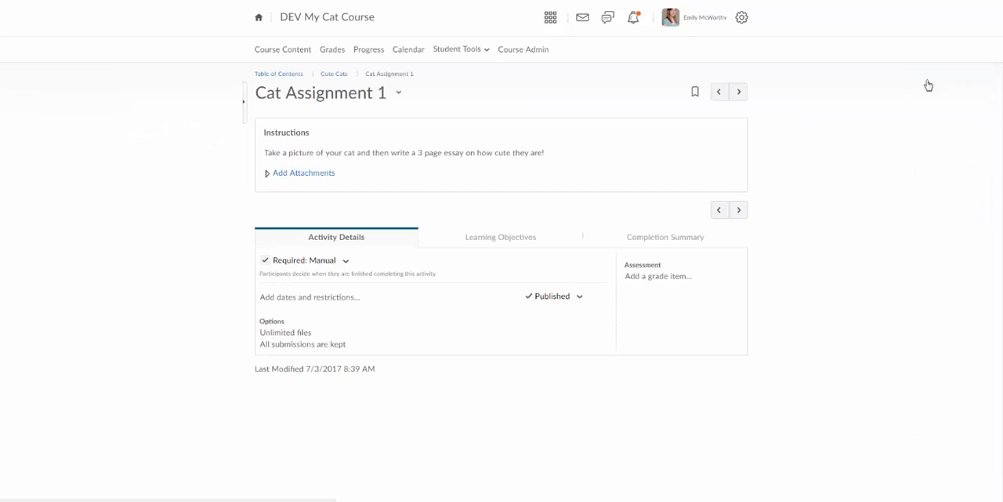
{"action": "mouse_move", "coordinate": [469, 174]}
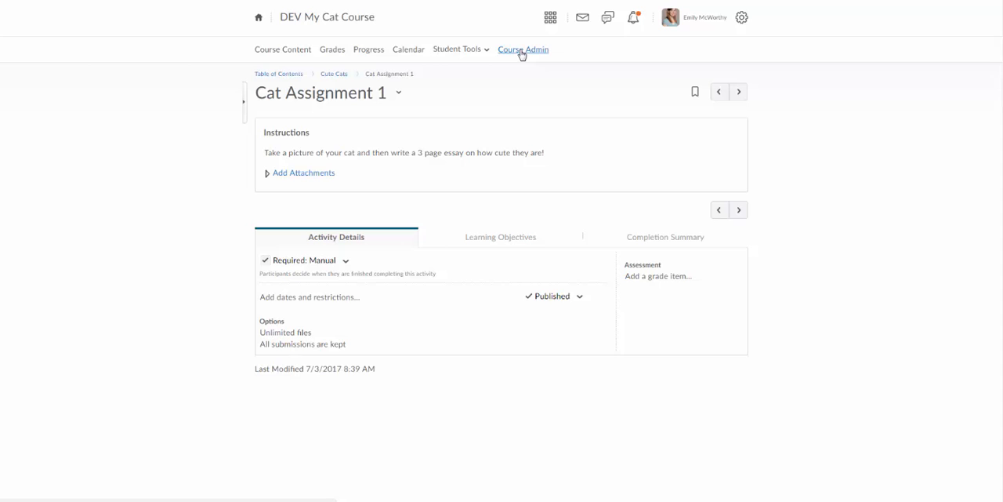
{"action": "left_click", "coordinate": [523, 49]}
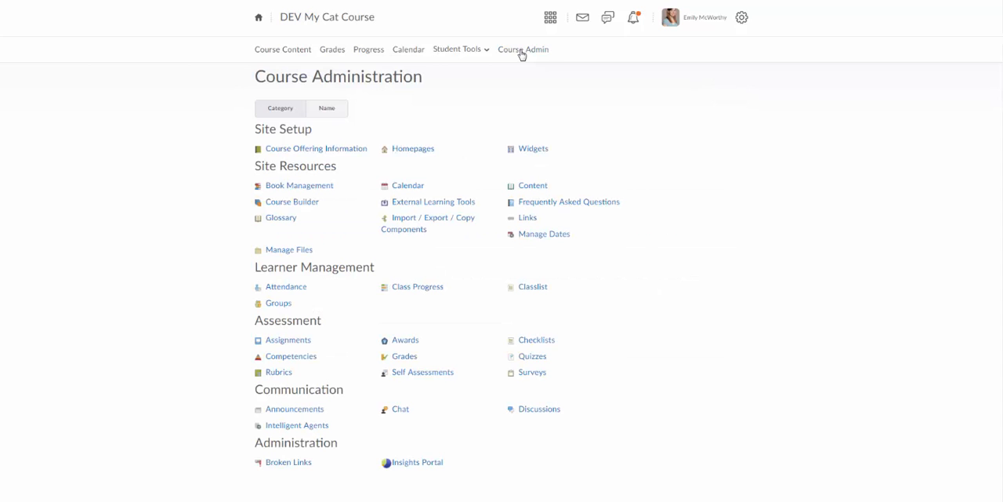
{"action": "mouse_move", "coordinate": [288, 339]}
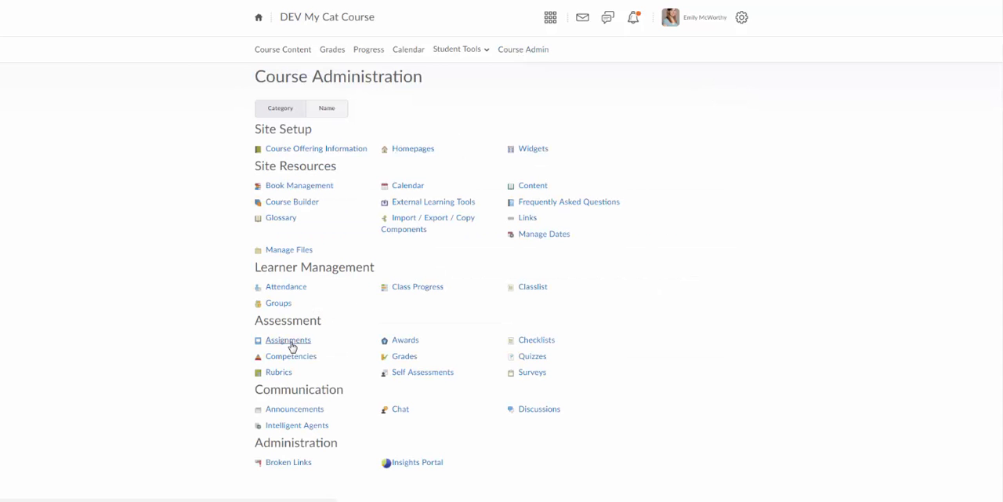
Step: Open Assignments under Assessment and expand the Cat Assignment 1 folder's action menu
{"action": "left_click", "coordinate": [288, 340]}
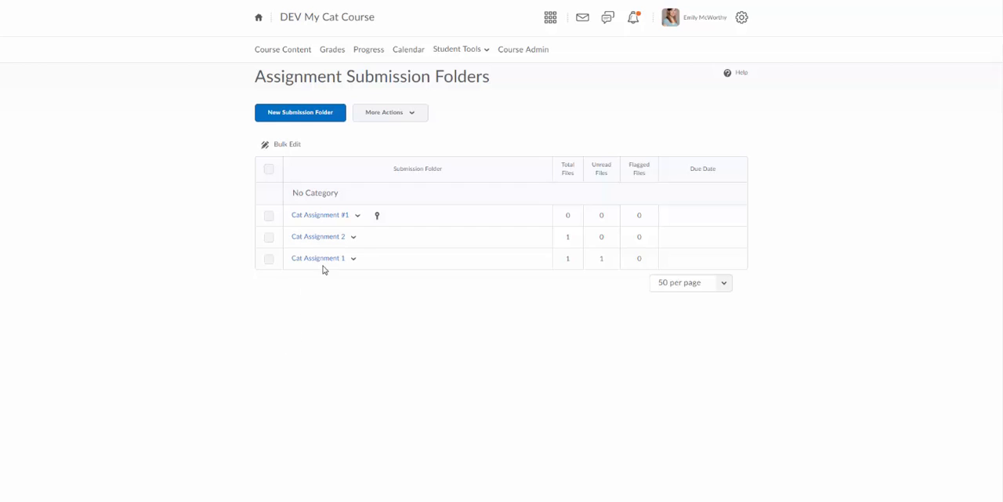
{"action": "mouse_move", "coordinate": [548, 265]}
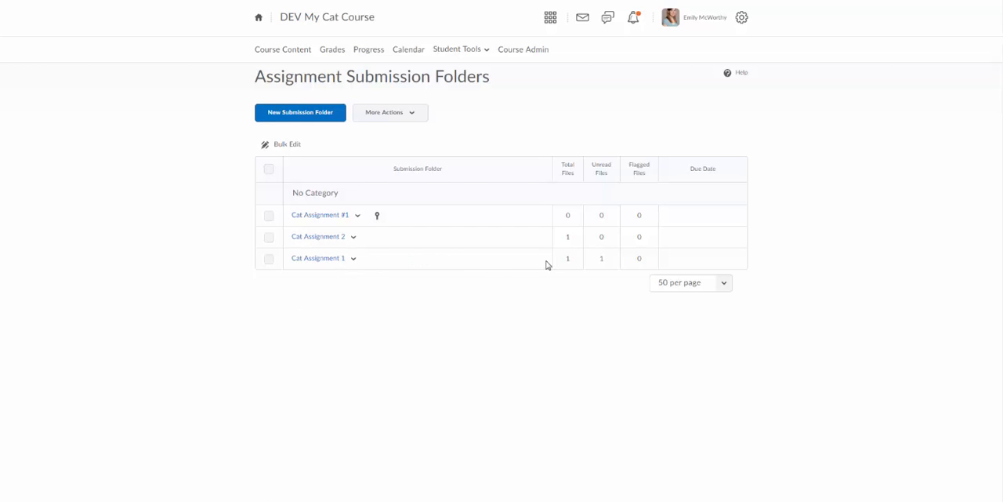
{"action": "mouse_move", "coordinate": [602, 267]}
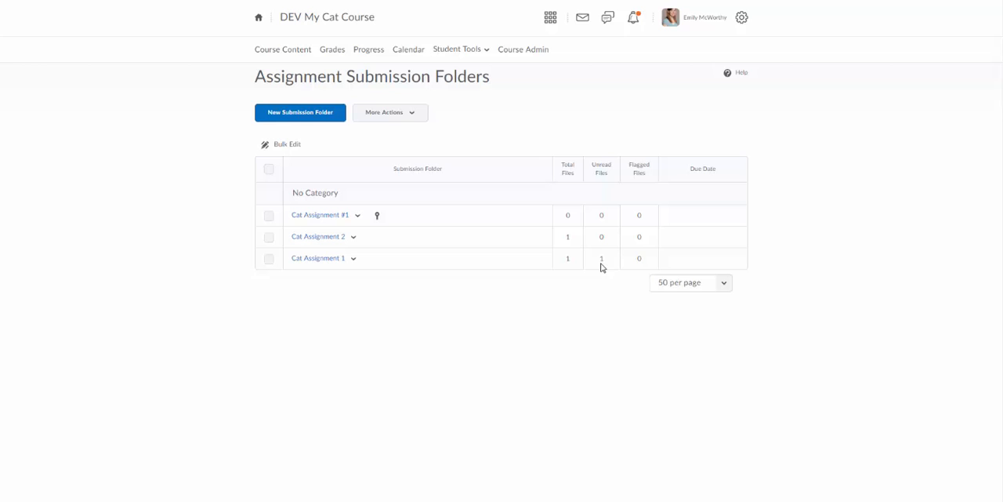
{"action": "mouse_move", "coordinate": [594, 262]}
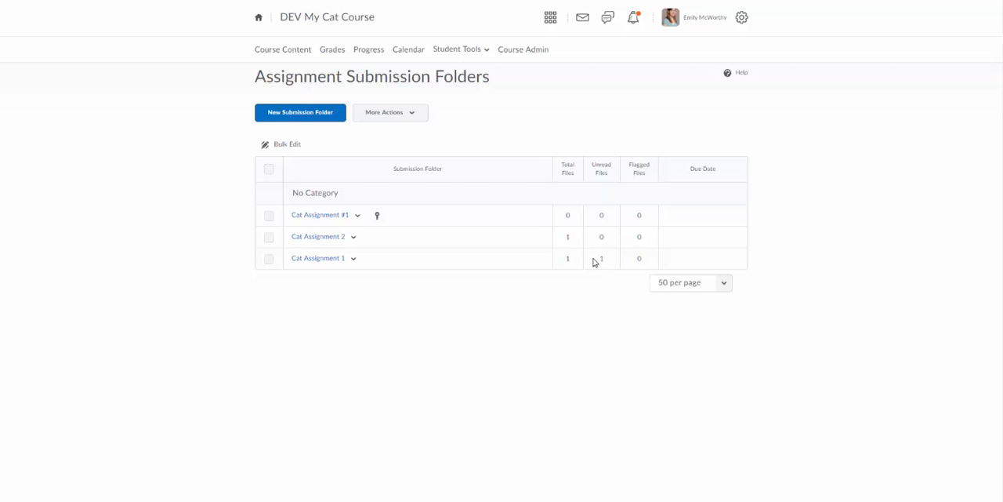
{"action": "mouse_move", "coordinate": [613, 262]}
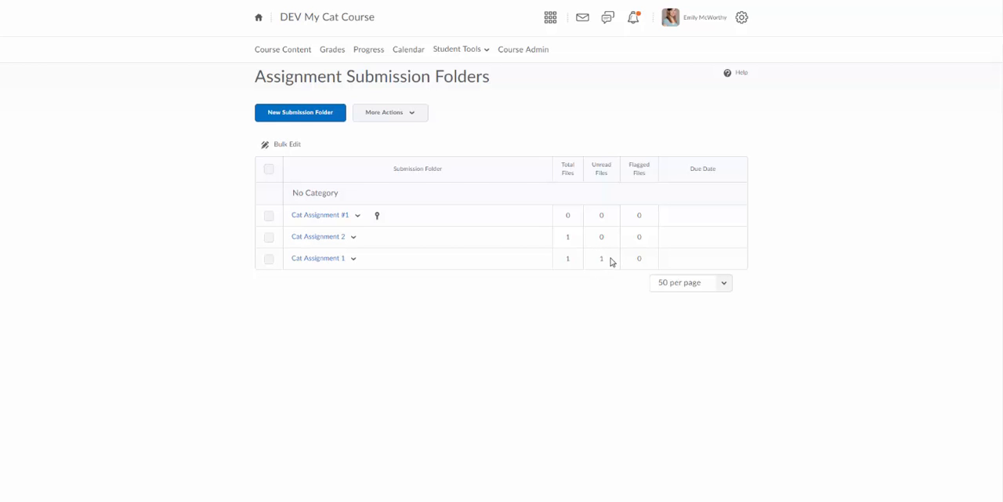
{"action": "mouse_move", "coordinate": [609, 274]}
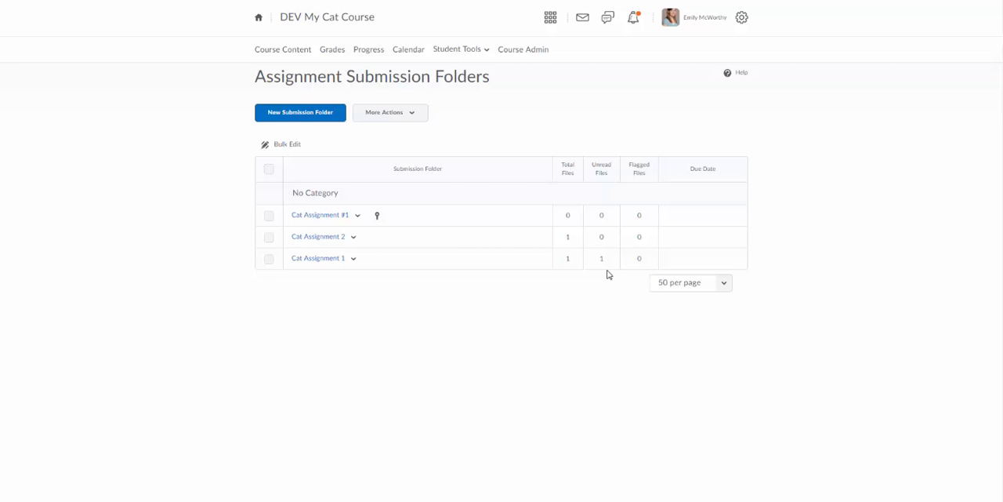
{"action": "mouse_move", "coordinate": [600, 262]}
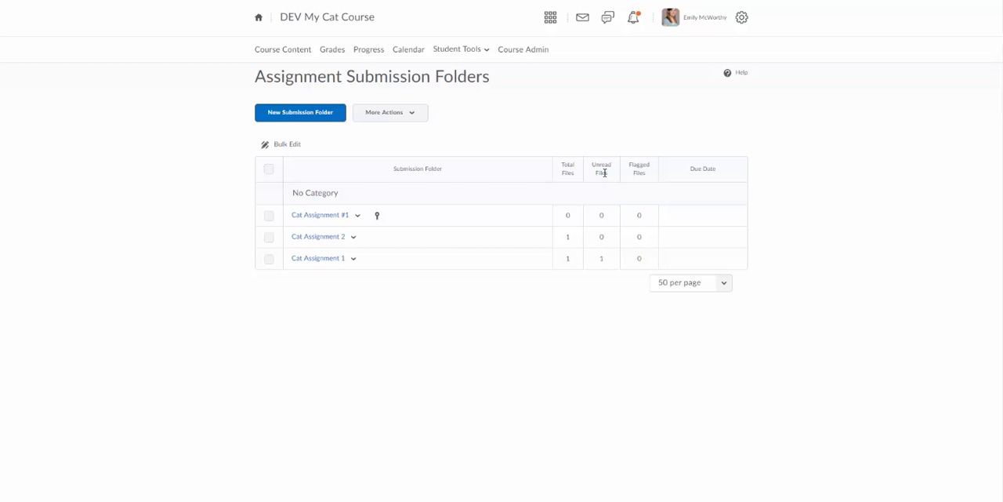
{"action": "mouse_move", "coordinate": [605, 263]}
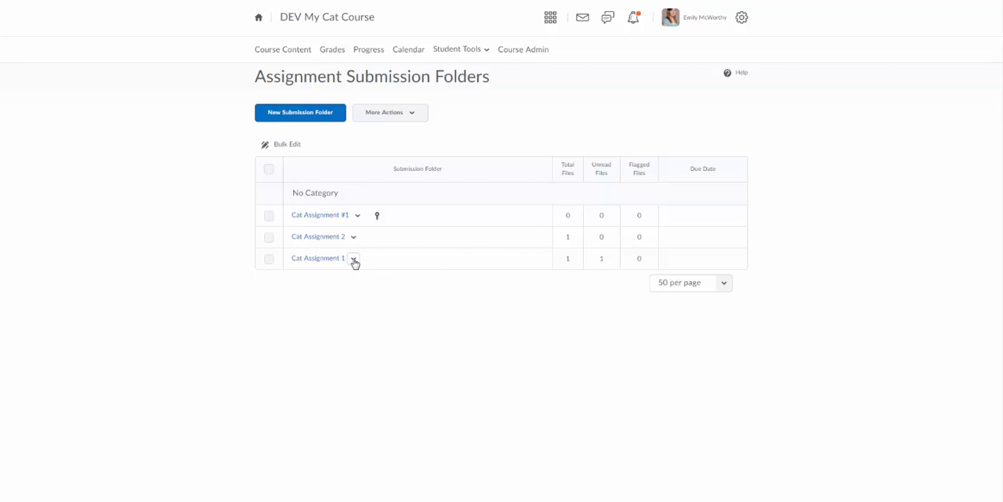
{"action": "left_click", "coordinate": [354, 258]}
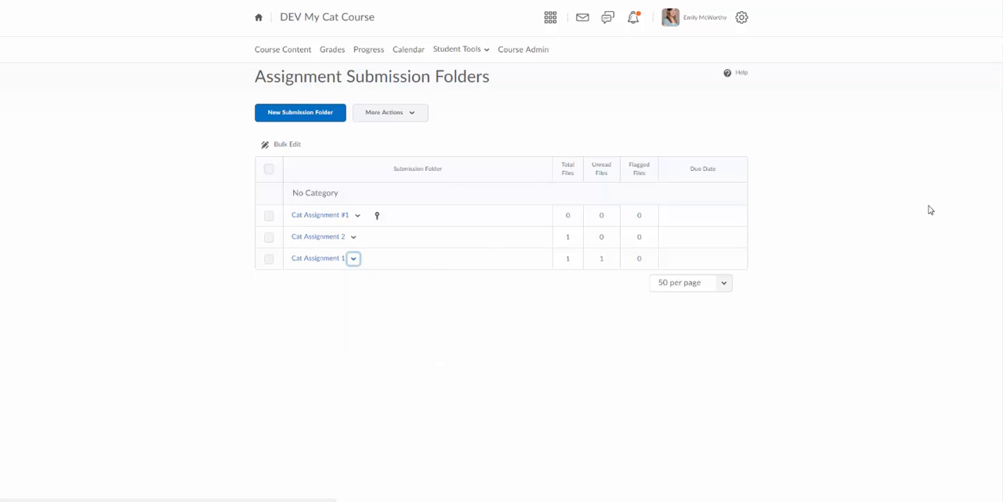
{"action": "left_click", "coordinate": [317, 258]}
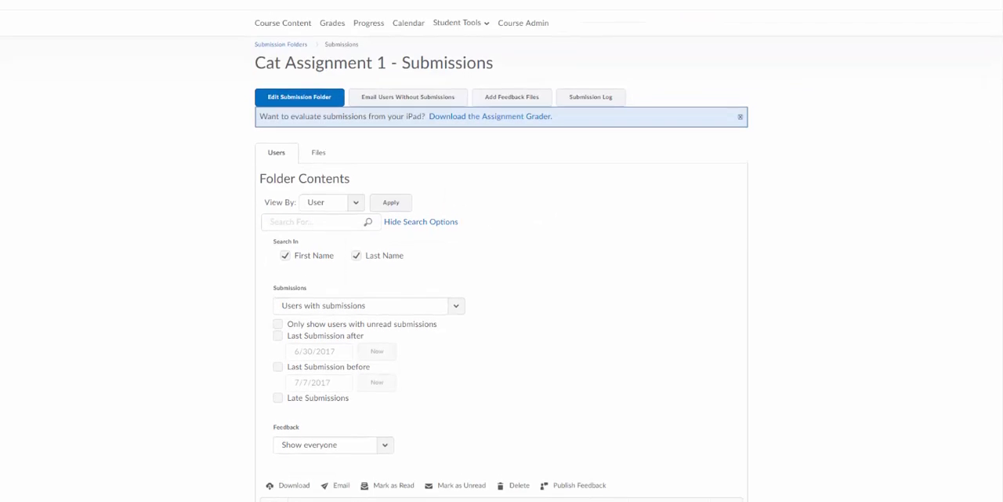
{"action": "scroll", "scroll_direction": "down", "scroll_amount": 3}
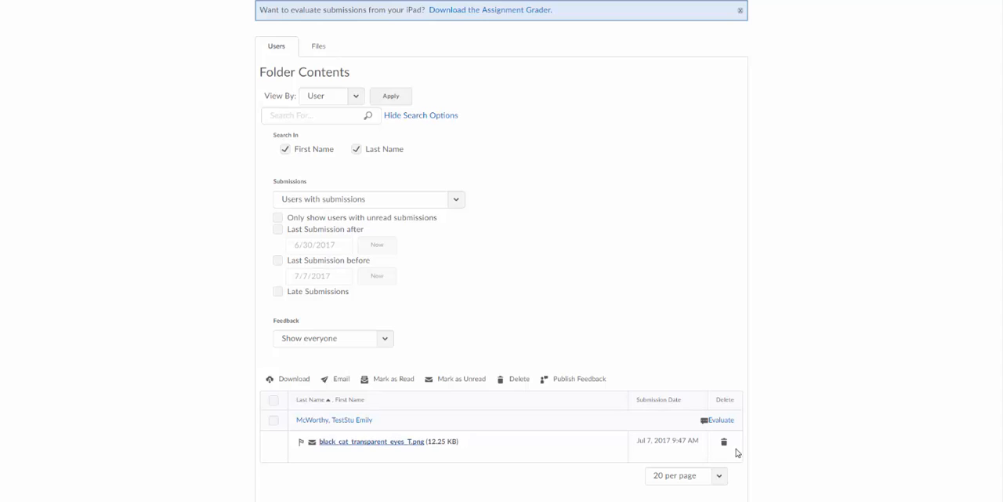
{"action": "mouse_move", "coordinate": [720, 420]}
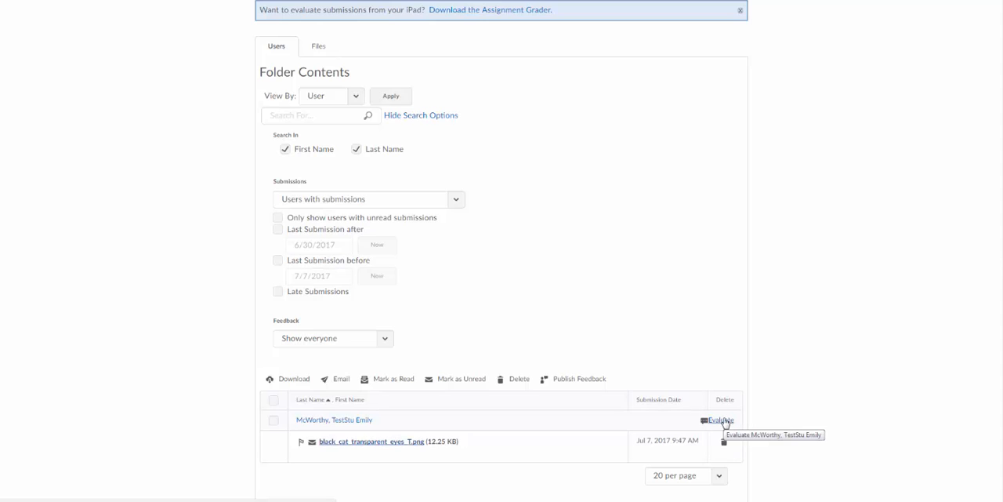
{"action": "mouse_move", "coordinate": [457, 202]}
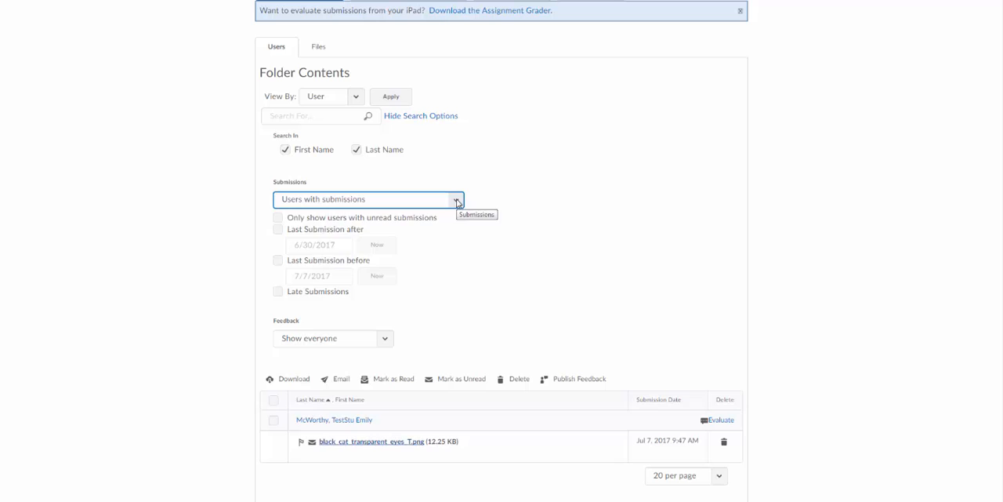
{"action": "left_click", "coordinate": [454, 199]}
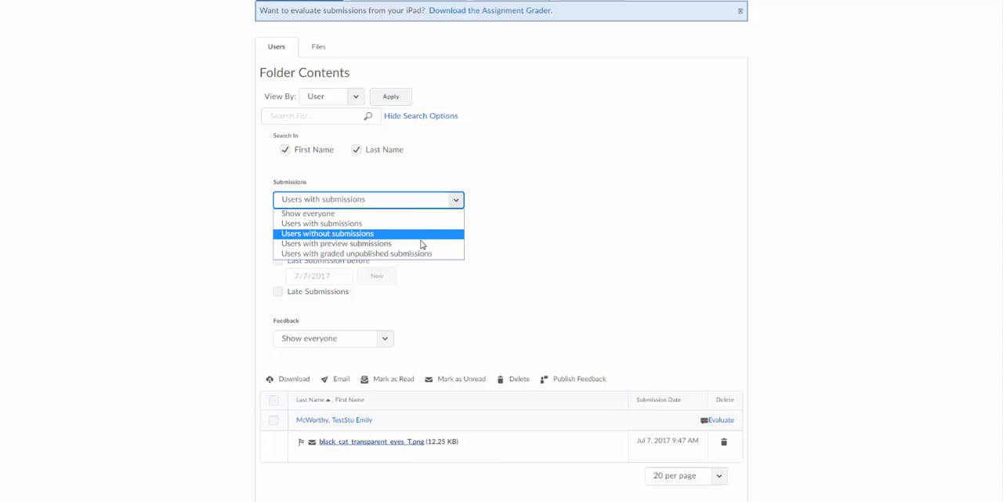
{"action": "mouse_move", "coordinate": [415, 253]}
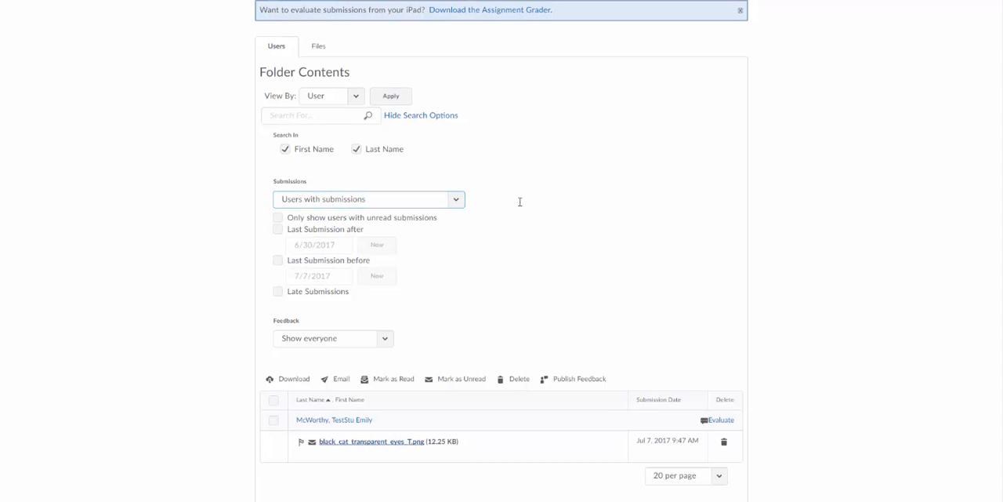
{"action": "left_click", "coordinate": [385, 338]}
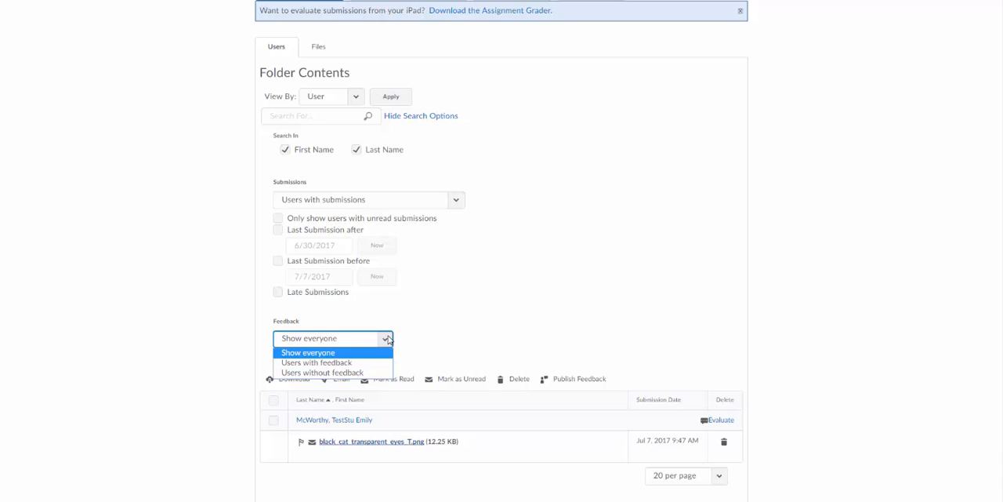
{"action": "mouse_move", "coordinate": [346, 372]}
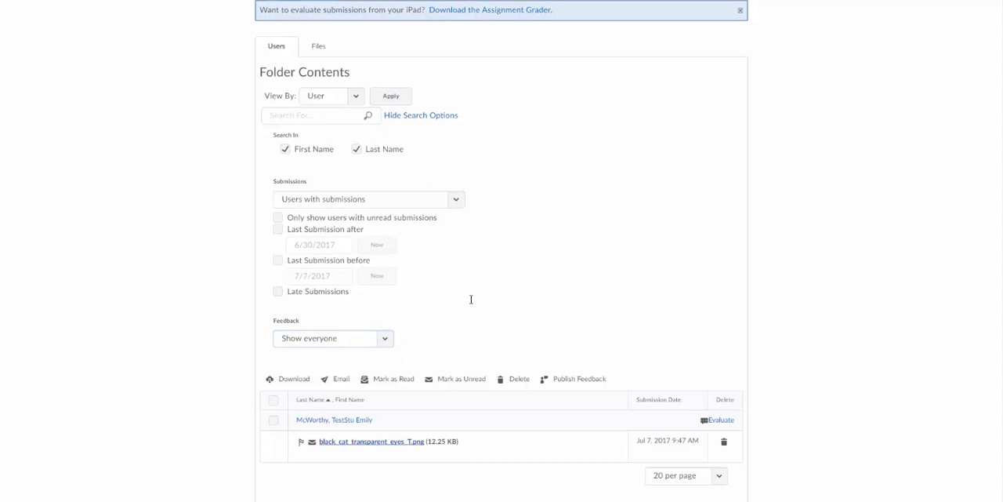
{"action": "mouse_move", "coordinate": [343, 180]}
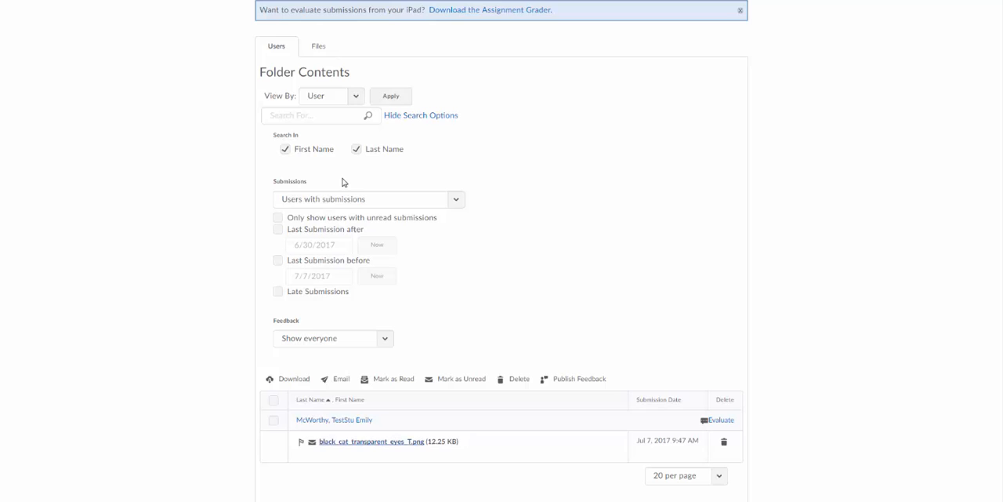
{"action": "left_click", "coordinate": [317, 116]}
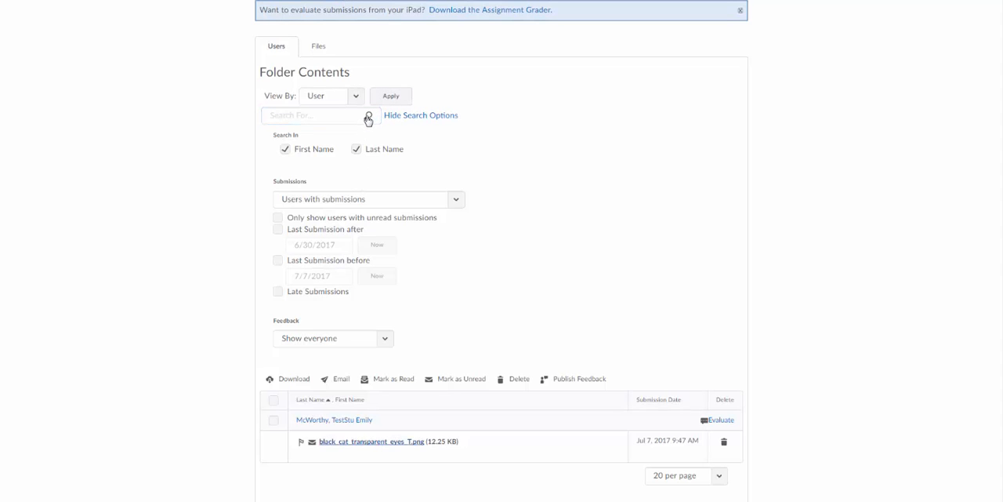
{"action": "mouse_move", "coordinate": [825, 241]}
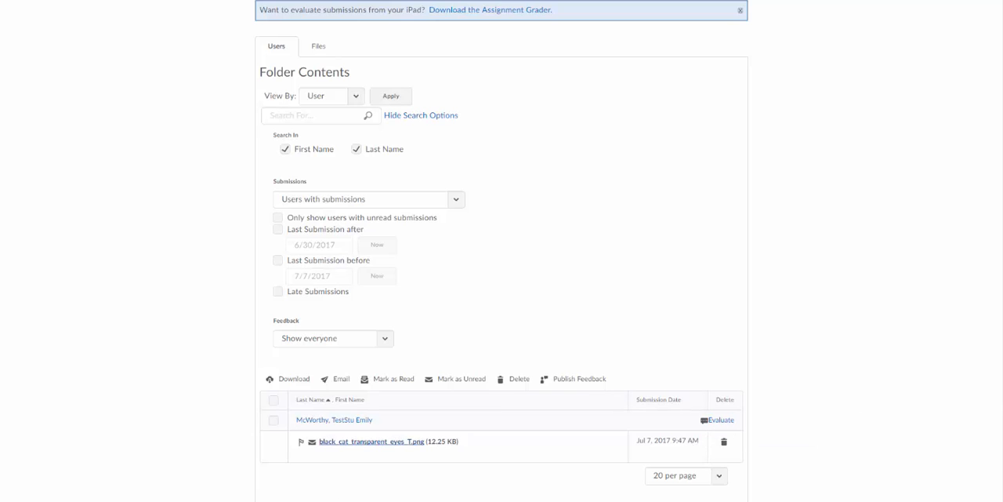
{"action": "scroll", "scroll_direction": "up", "scroll_amount": 3}
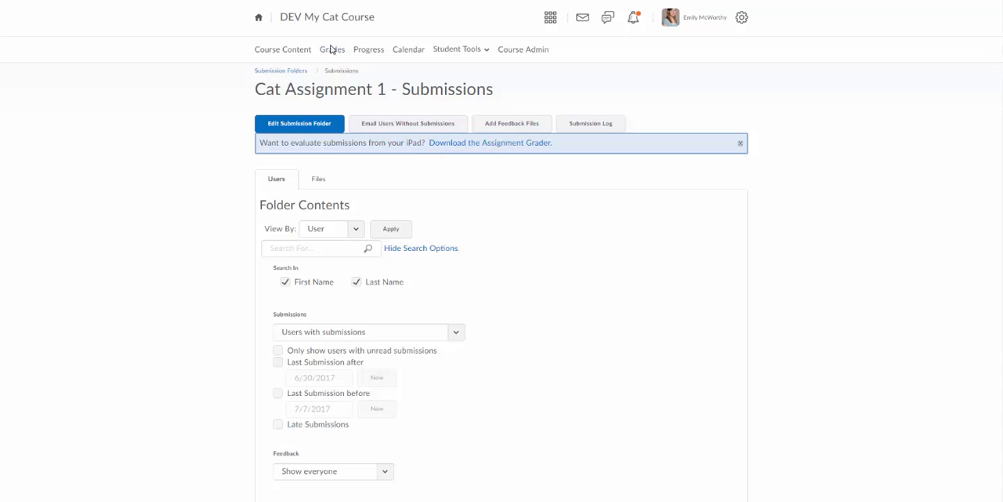
Step: From Grades, choose Enter Grades for Cat Assignment 1 and open the student's submission
{"action": "left_click", "coordinate": [332, 49]}
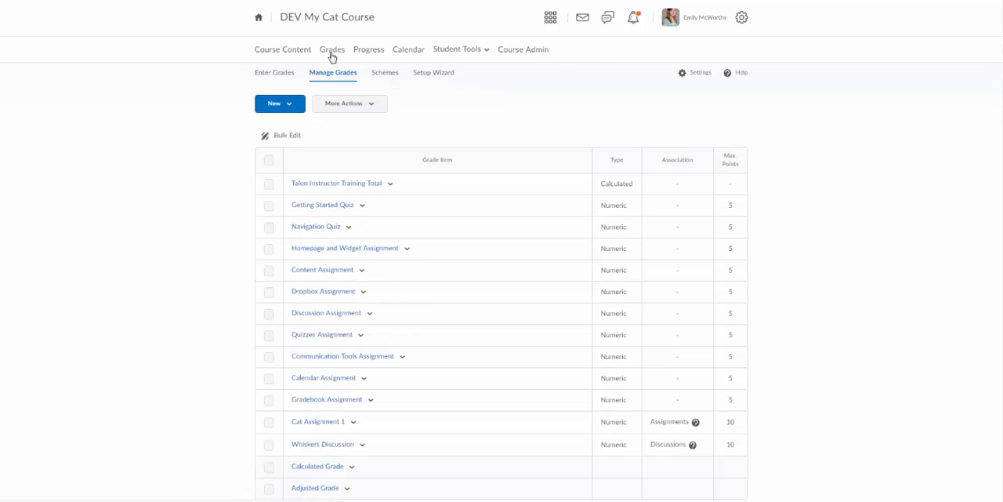
{"action": "mouse_move", "coordinate": [428, 407]}
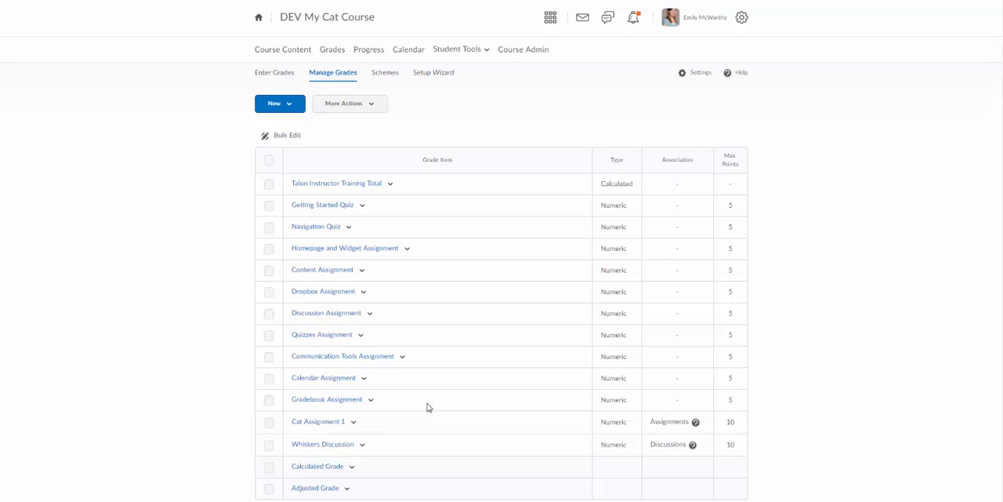
{"action": "left_click", "coordinate": [354, 422]}
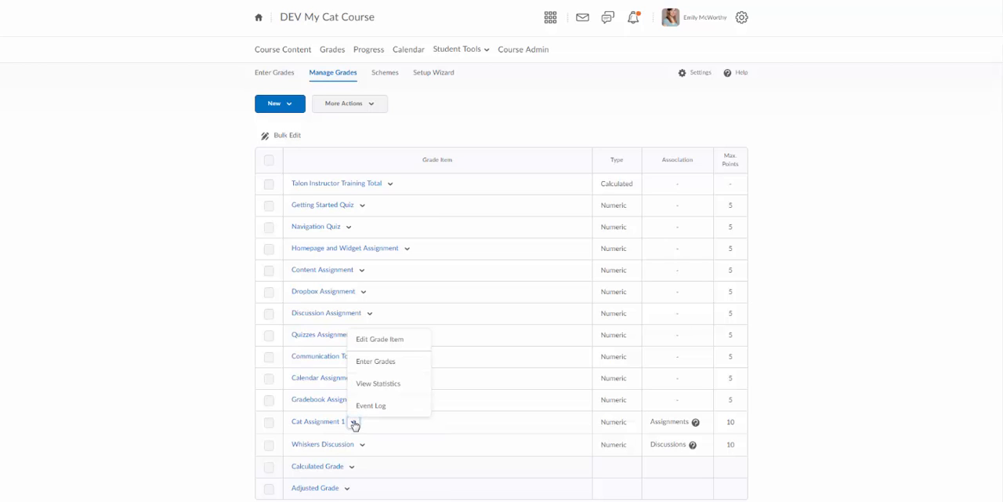
{"action": "left_click", "coordinate": [376, 360]}
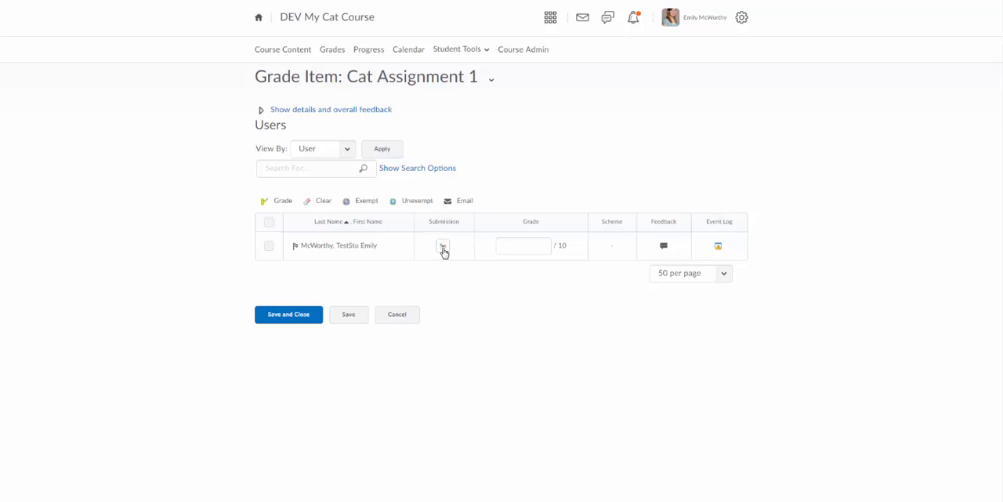
{"action": "mouse_move", "coordinate": [402, 252]}
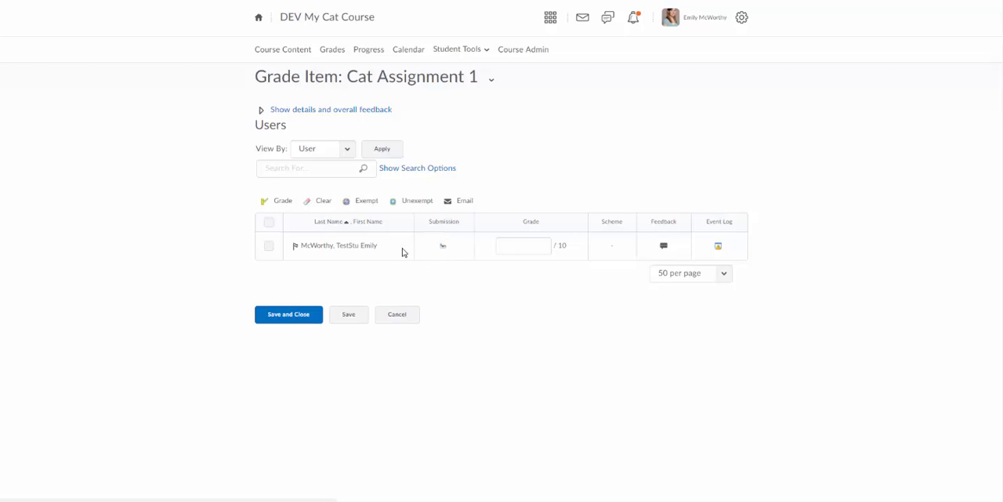
{"action": "mouse_move", "coordinate": [443, 245]}
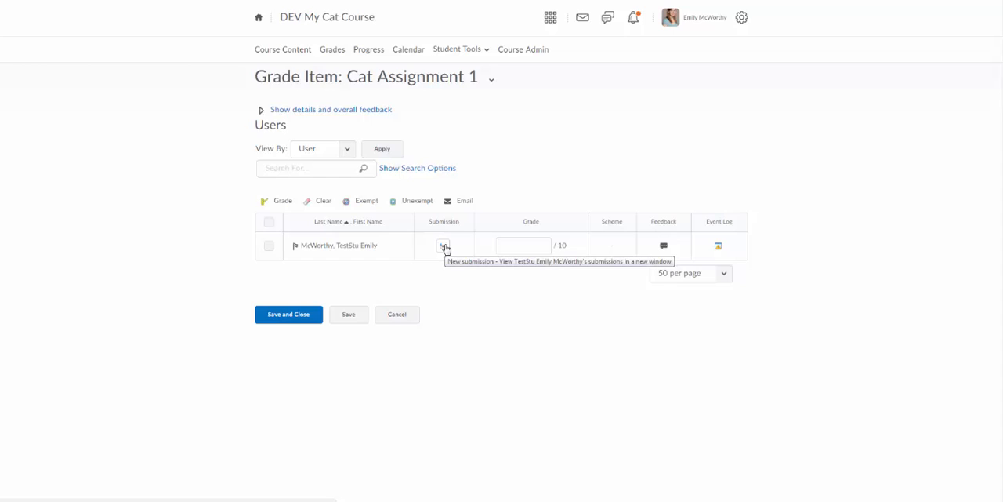
{"action": "left_click", "coordinate": [445, 246]}
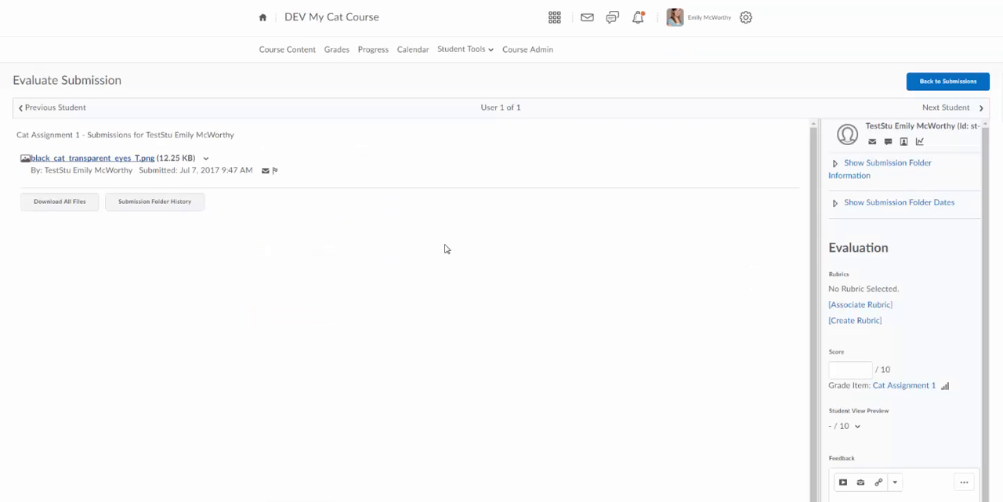
{"action": "mouse_move", "coordinate": [90, 142]}
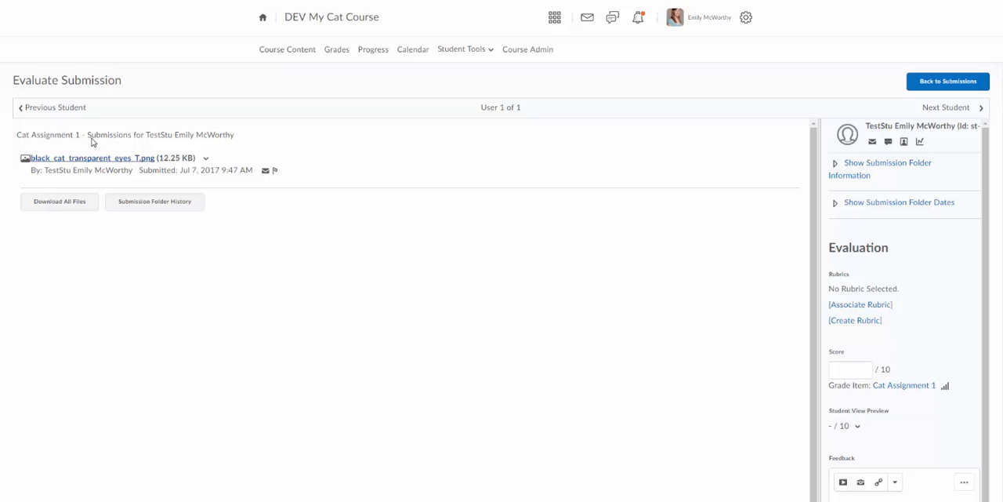
{"action": "mouse_move", "coordinate": [798, 357]}
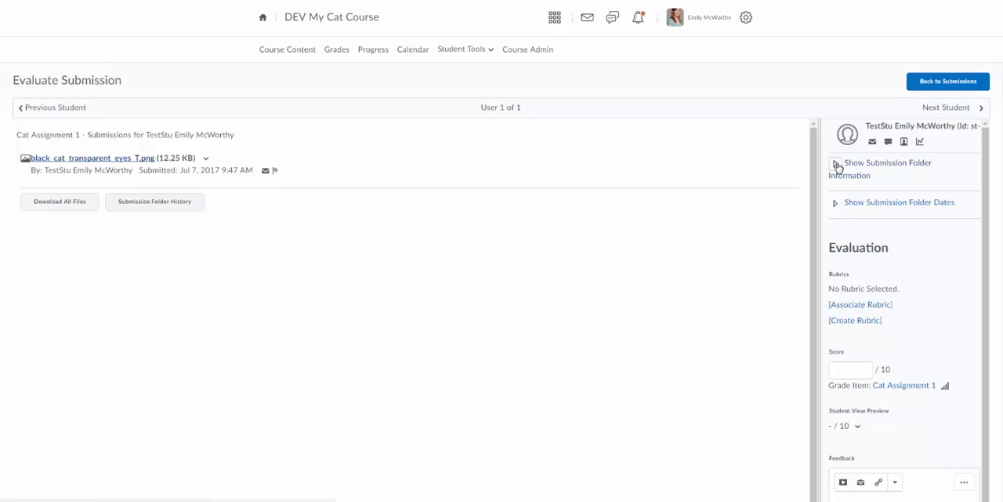
Step: Toggle the submission folder information, then open the submitted black cat image
{"action": "left_click", "coordinate": [836, 164]}
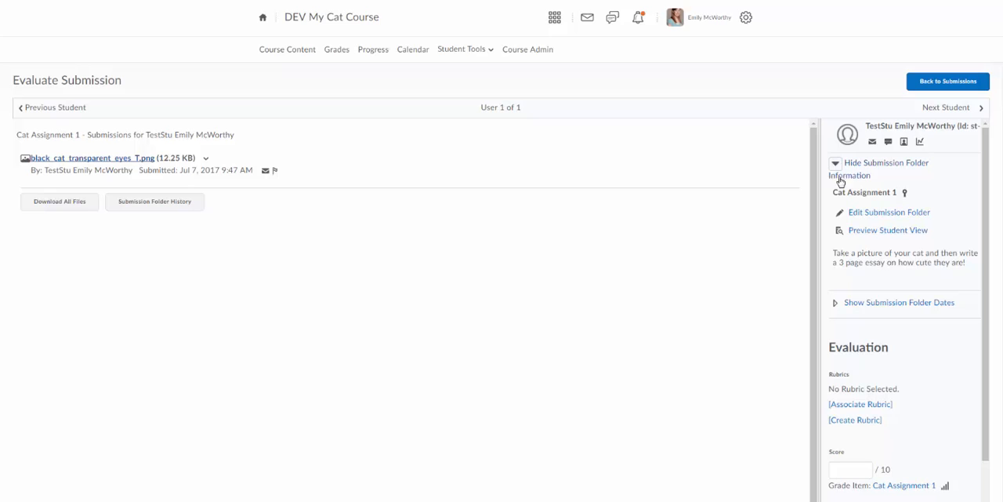
{"action": "left_click", "coordinate": [835, 163]}
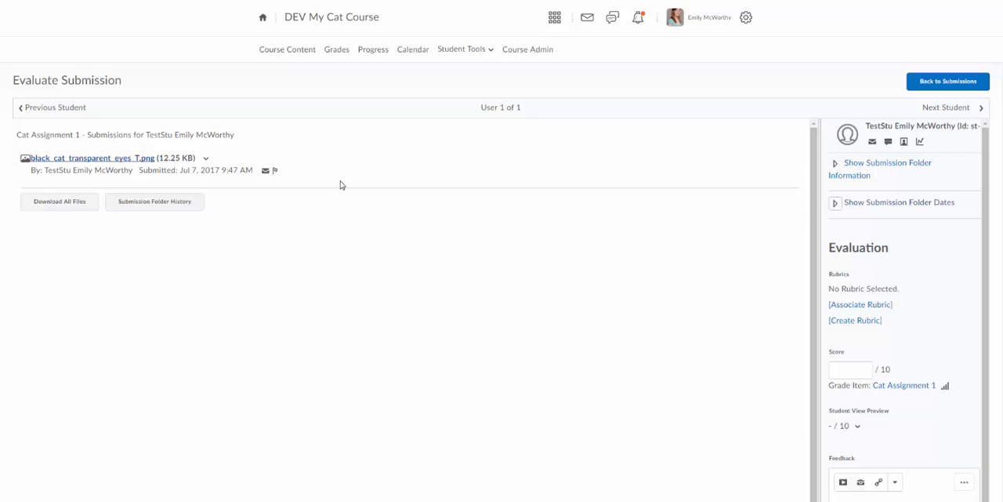
{"action": "mouse_move", "coordinate": [89, 157]}
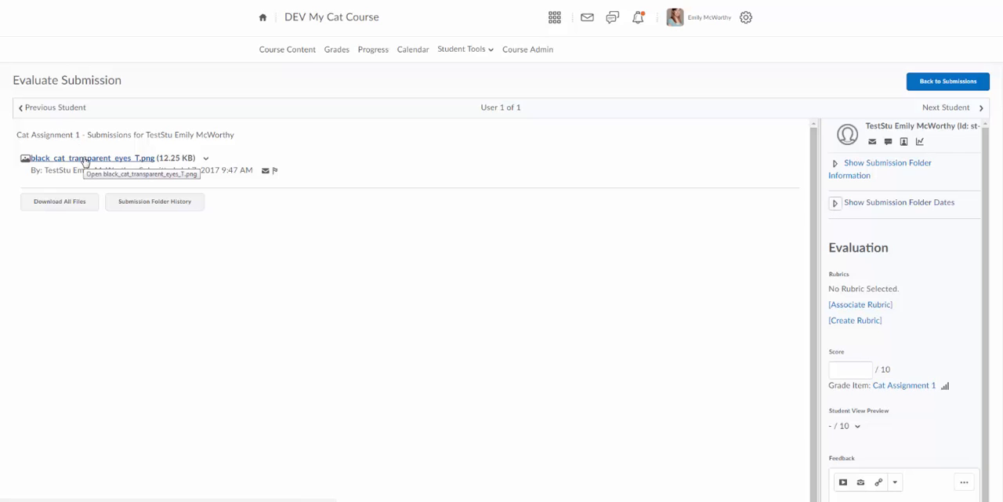
{"action": "left_click", "coordinate": [91, 157]}
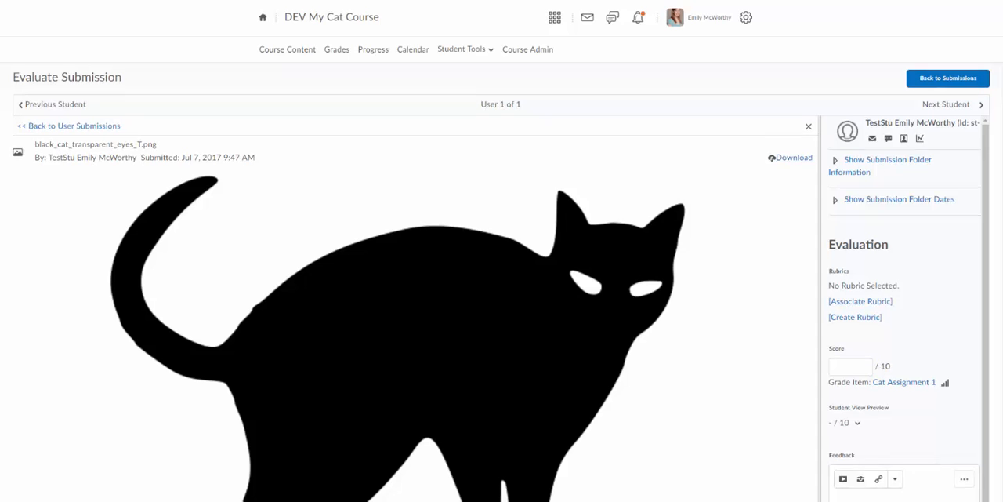
{"action": "scroll", "scroll_direction": "down", "scroll_amount": 3}
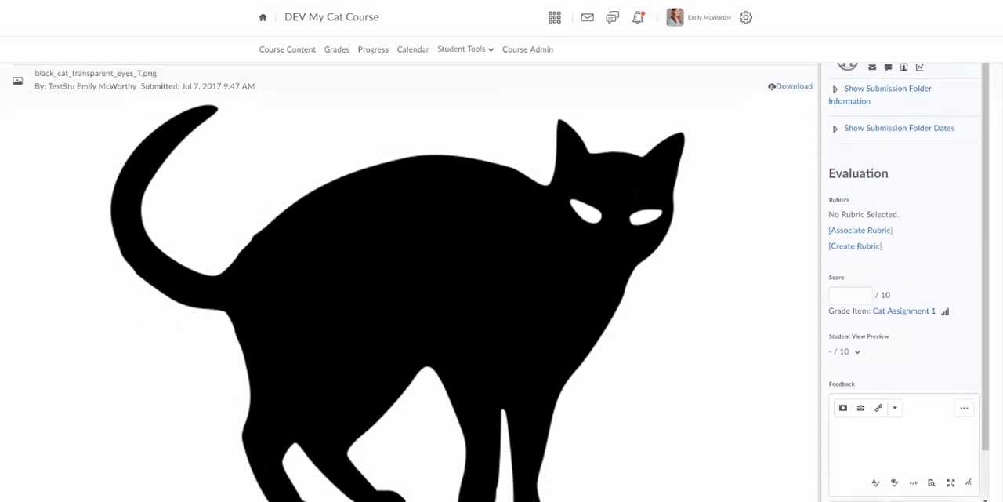
{"action": "scroll", "scroll_direction": "down", "scroll_amount": 3}
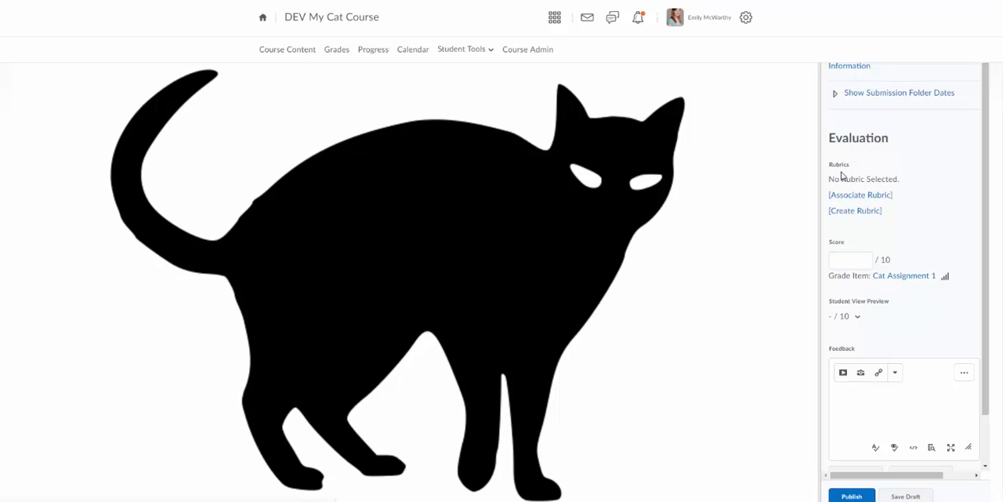
{"action": "mouse_move", "coordinate": [907, 198]}
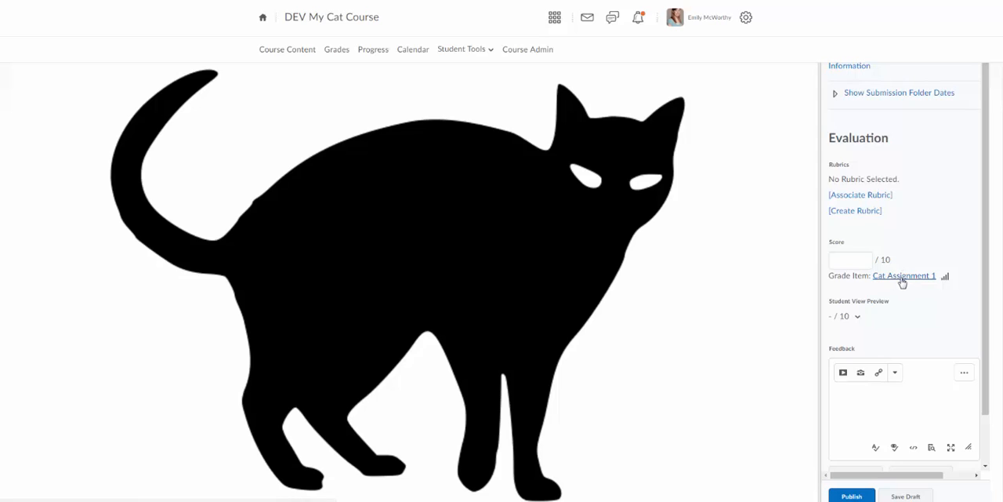
Step: Enter feedback 'Great job!' and a score of 10 out of 10
{"action": "left_click", "coordinate": [890, 402]}
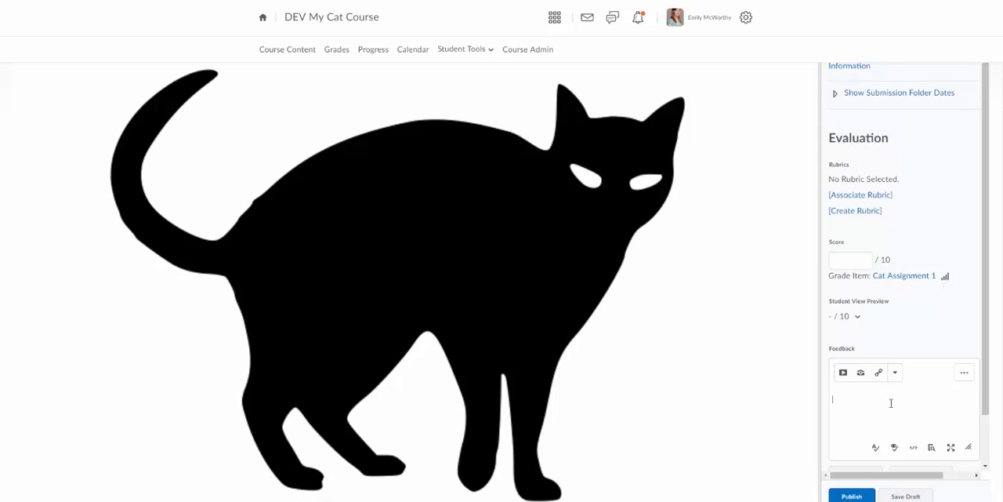
{"action": "type", "text": "Geat"}
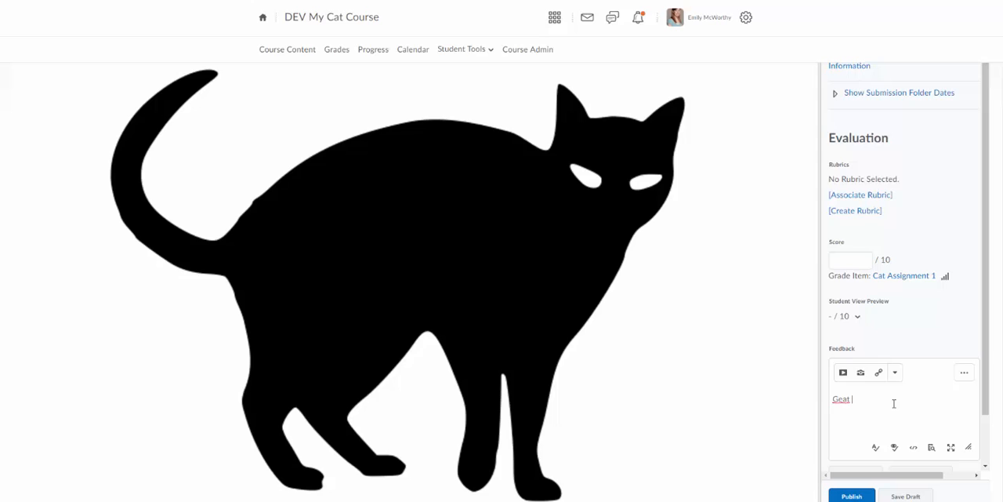
{"action": "type", "text": "Great"}
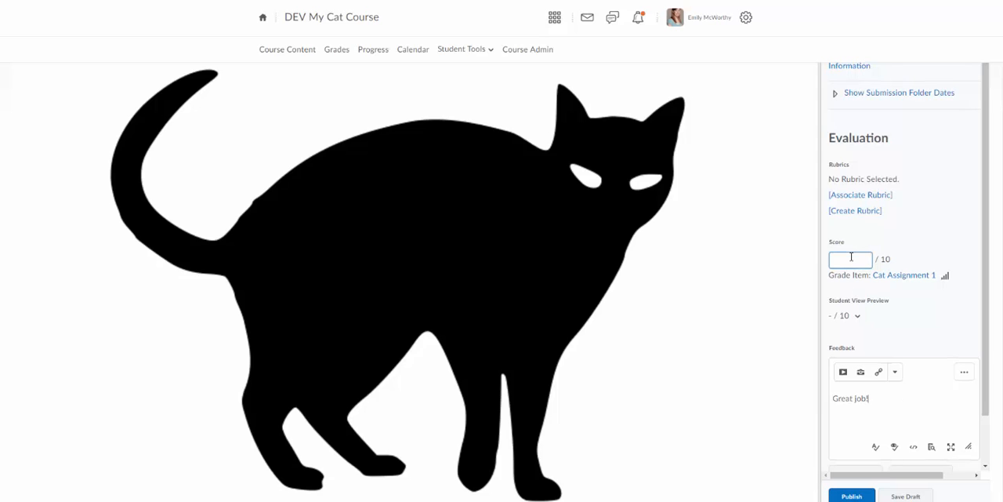
{"action": "type", "text": "10"}
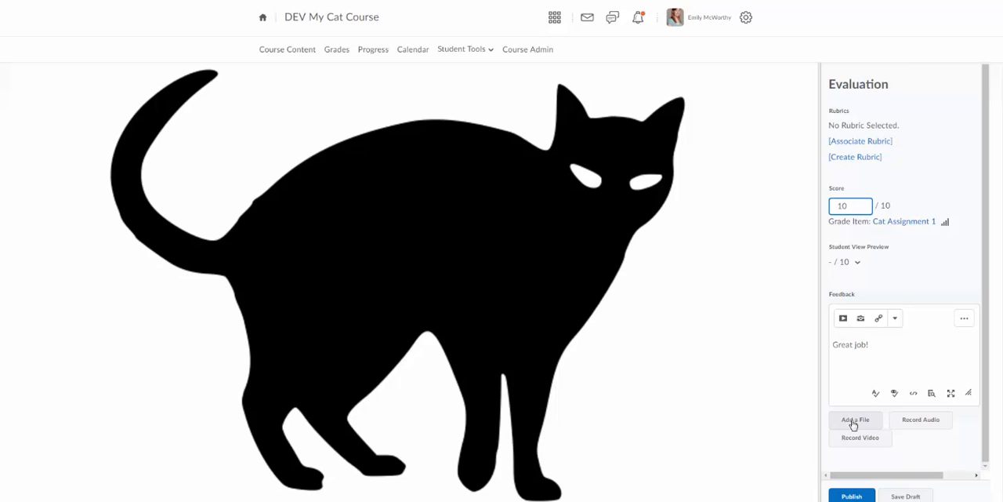
{"action": "mouse_move", "coordinate": [921, 420]}
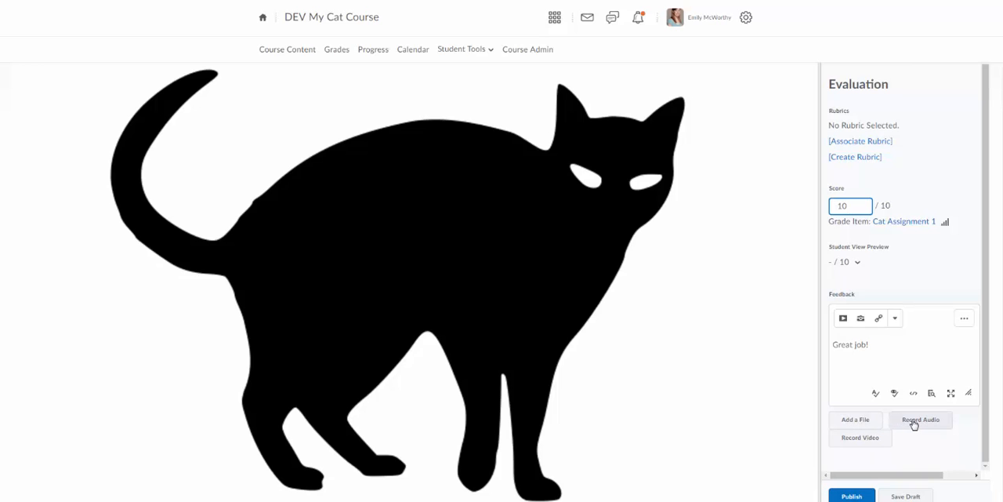
{"action": "mouse_move", "coordinate": [866, 451]}
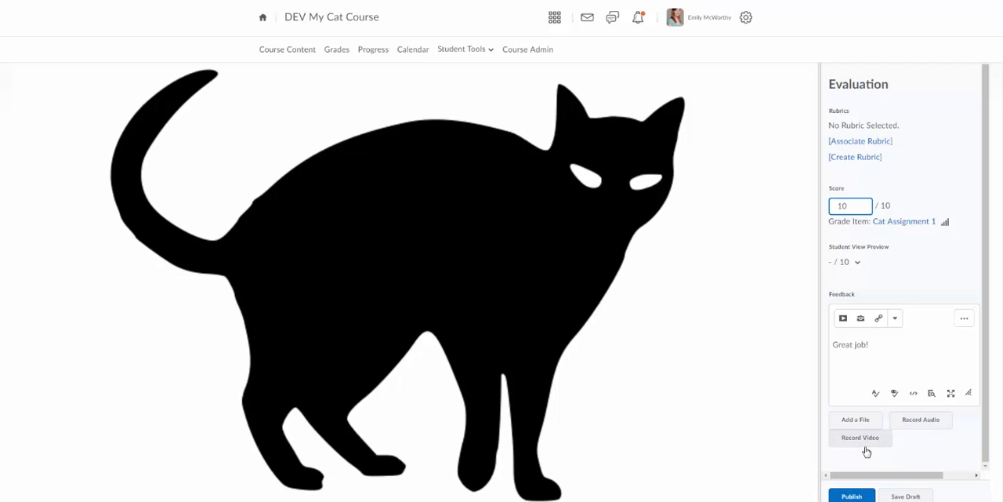
{"action": "mouse_move", "coordinate": [865, 435]}
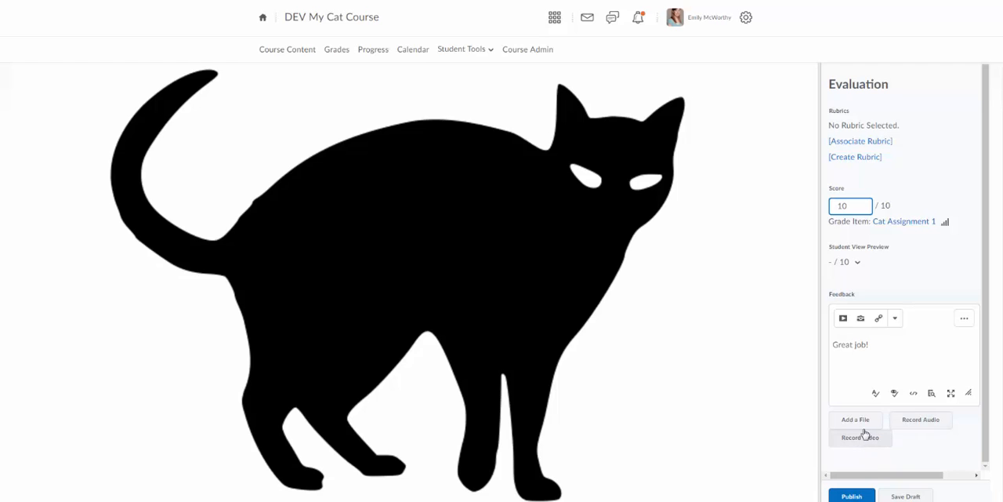
{"action": "mouse_move", "coordinate": [843, 317]}
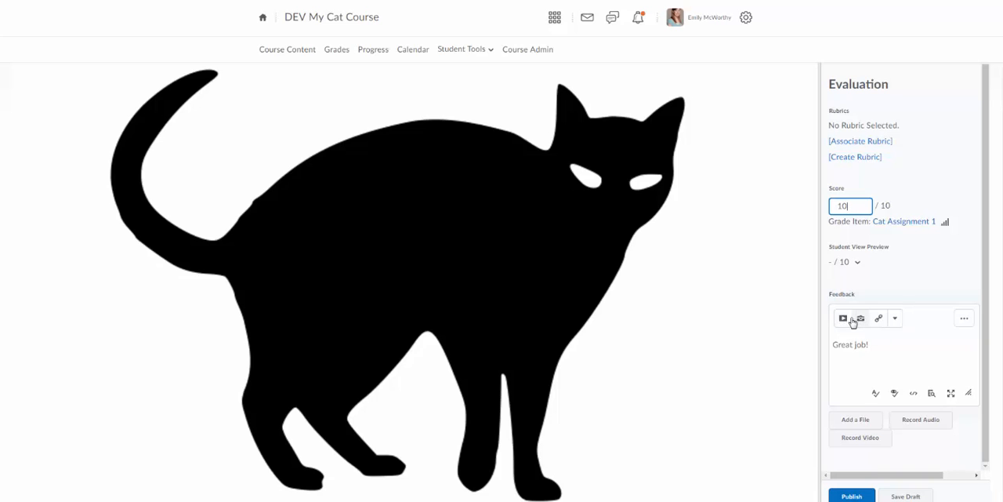
{"action": "mouse_move", "coordinate": [866, 323]}
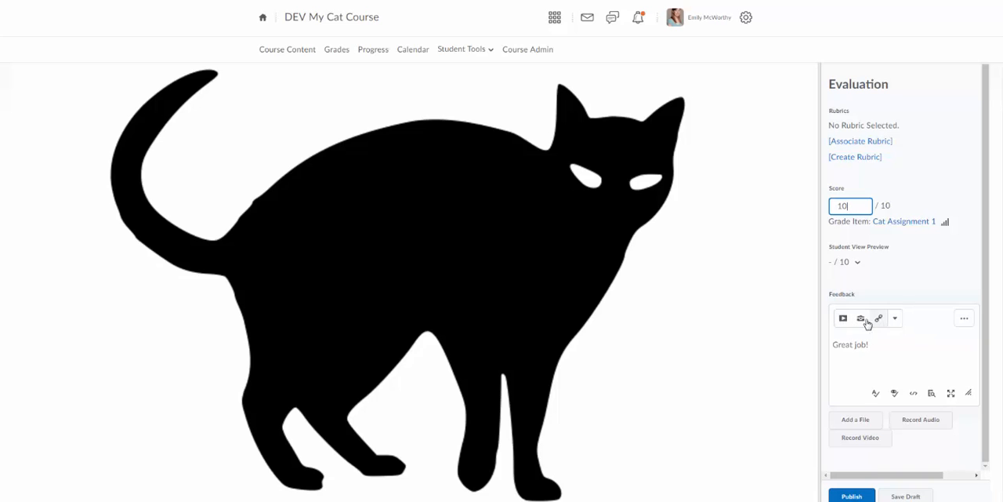
{"action": "mouse_move", "coordinate": [879, 317]}
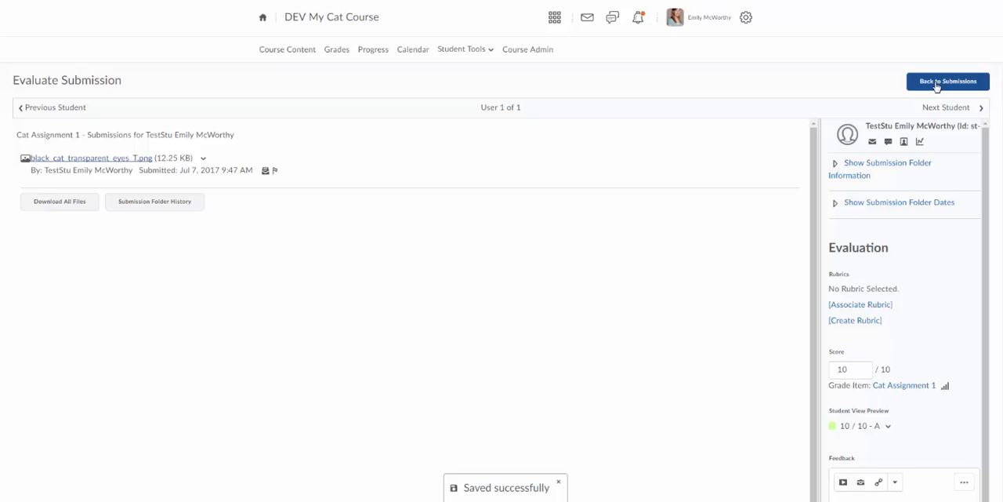
{"action": "mouse_move", "coordinate": [889, 134]}
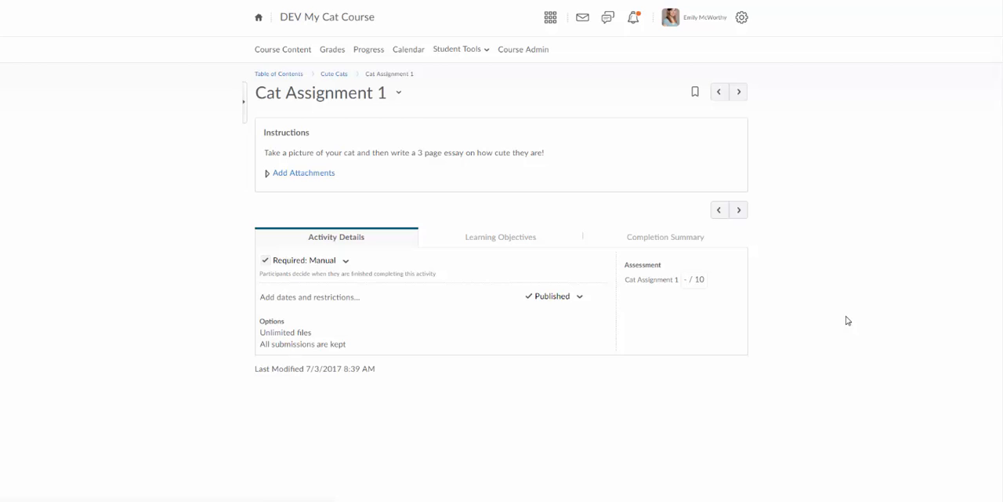
{"action": "mouse_move", "coordinate": [449, 322]}
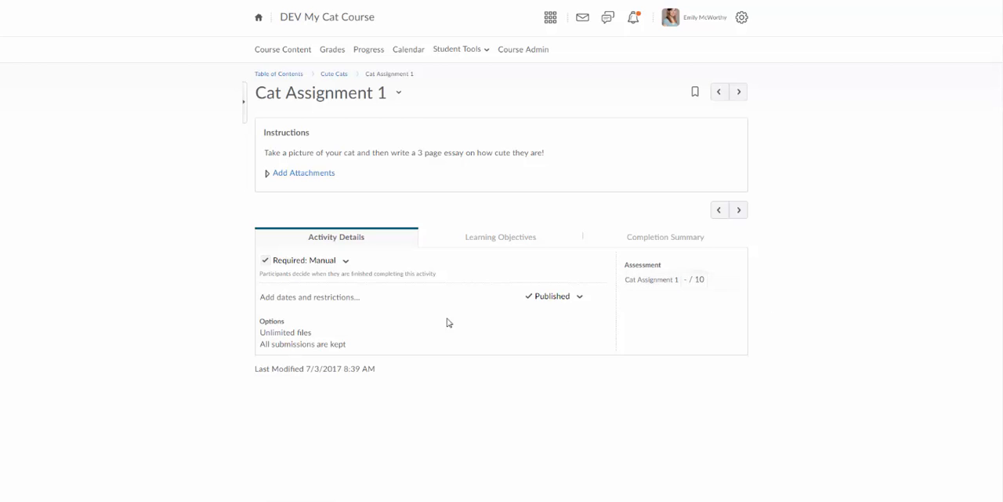
Step: Check the completion summary, then open Enter Grades for Cat Assignment 1 showing 10/10
{"action": "left_click", "coordinate": [665, 237]}
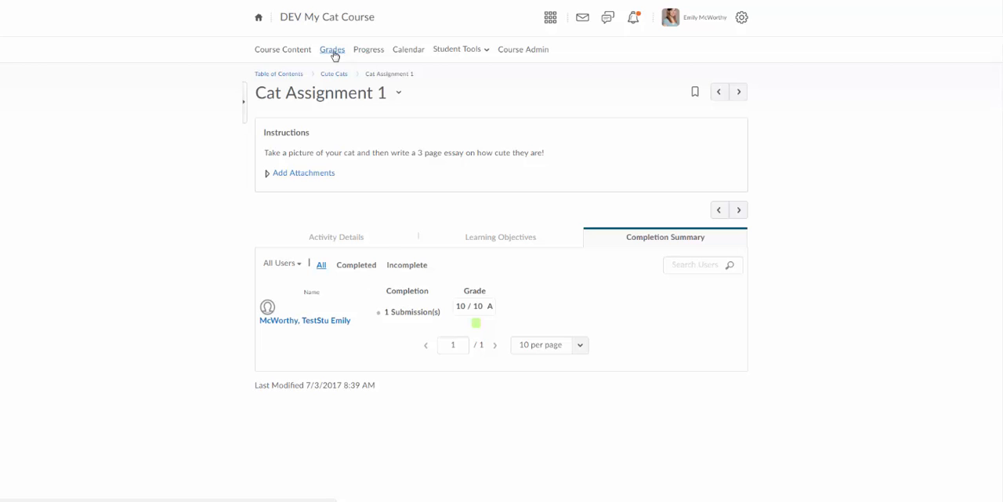
{"action": "left_click", "coordinate": [331, 49]}
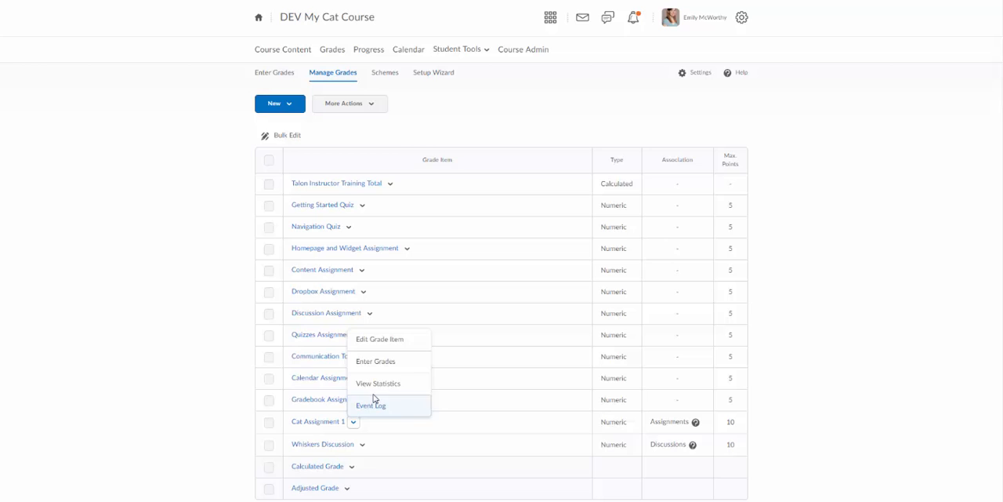
{"action": "left_click", "coordinate": [376, 360]}
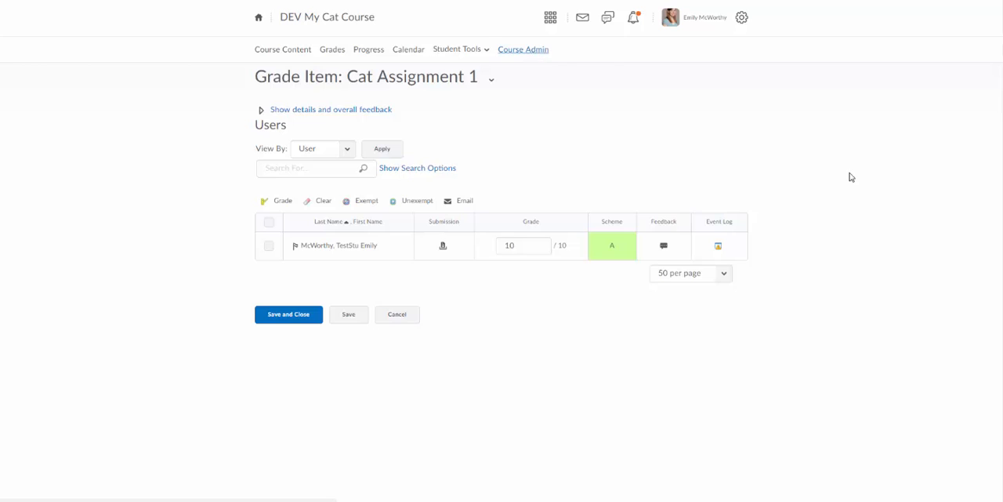
Step: Via Course Admin > Assignments, view Cat Assignment 1 submissions and scroll to the Published entry
{"action": "left_click", "coordinate": [523, 49]}
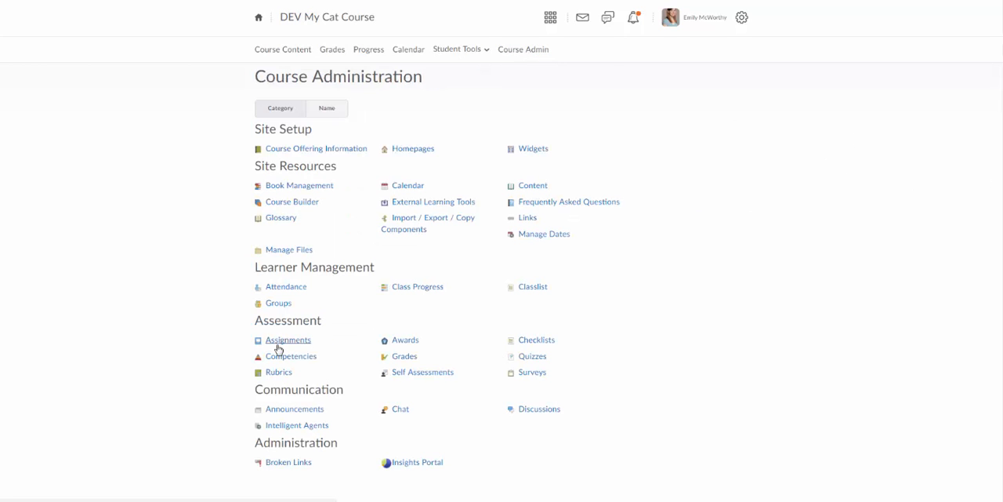
{"action": "left_click", "coordinate": [288, 339]}
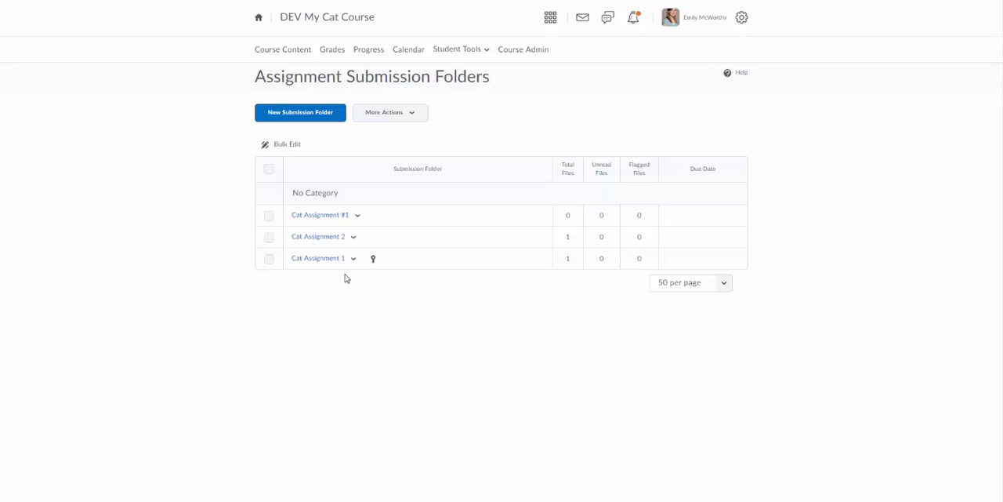
{"action": "left_click", "coordinate": [354, 258]}
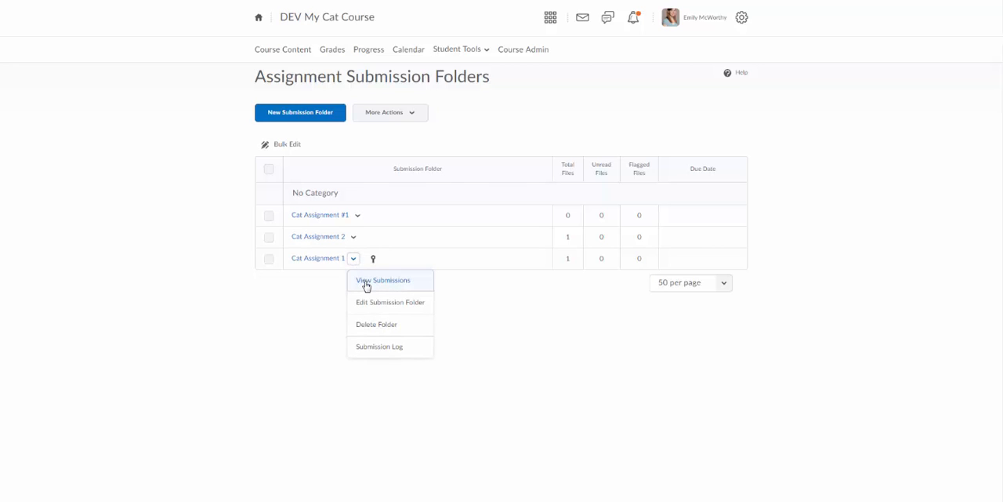
{"action": "left_click", "coordinate": [382, 280]}
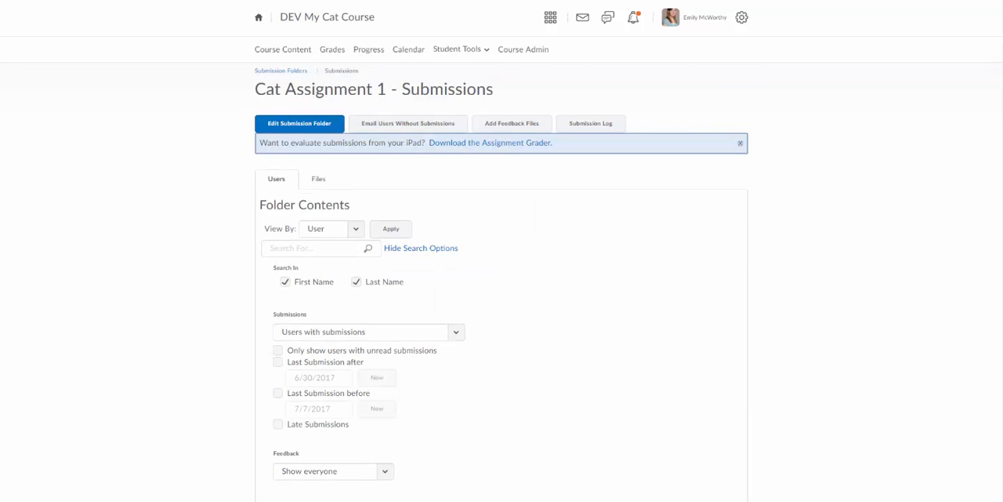
{"action": "scroll", "scroll_direction": "down", "scroll_amount": 3}
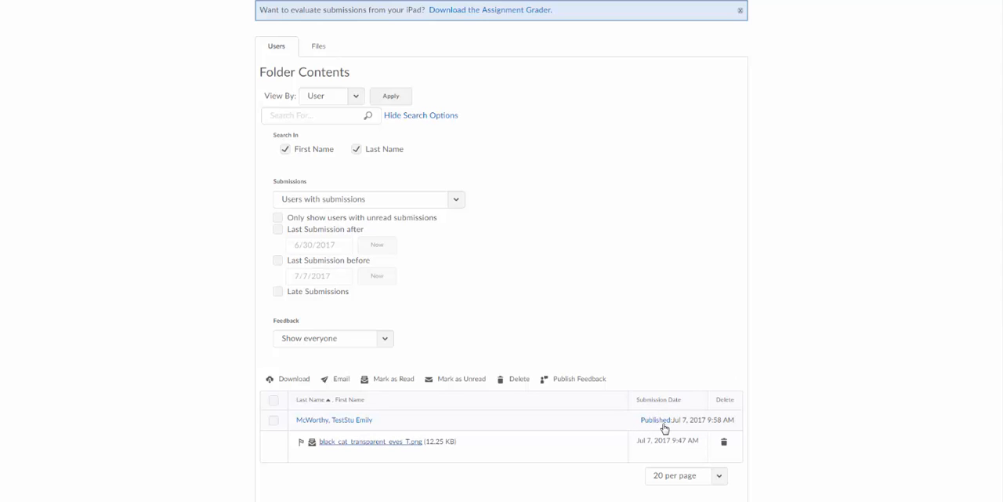
{"action": "mouse_move", "coordinate": [722, 426]}
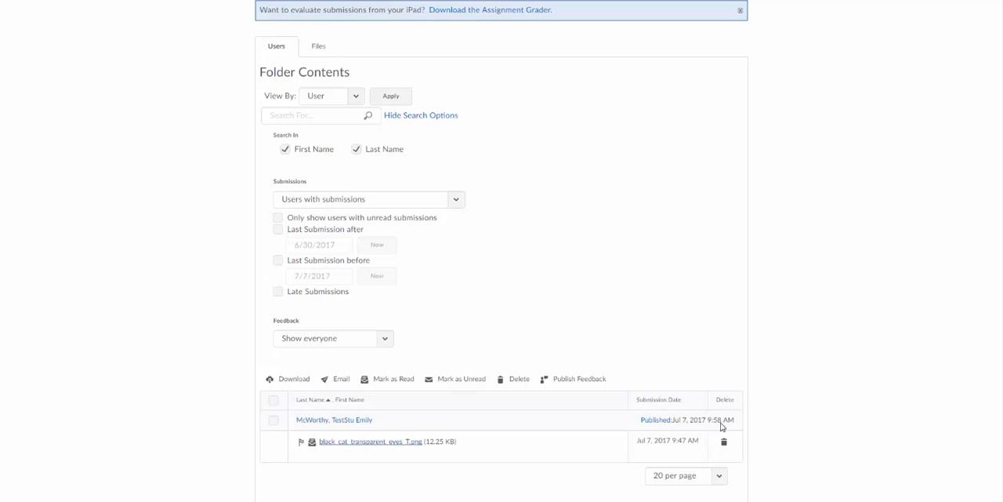
{"action": "mouse_move", "coordinate": [657, 420]}
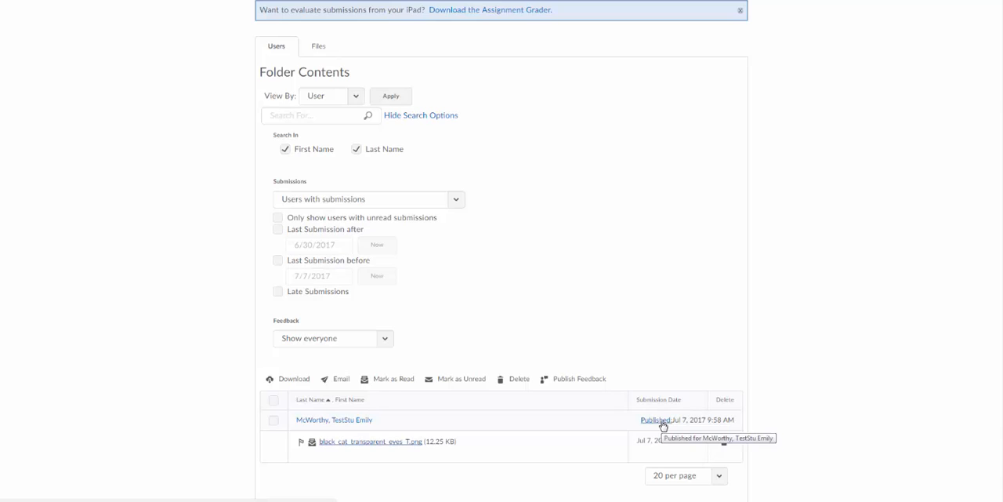